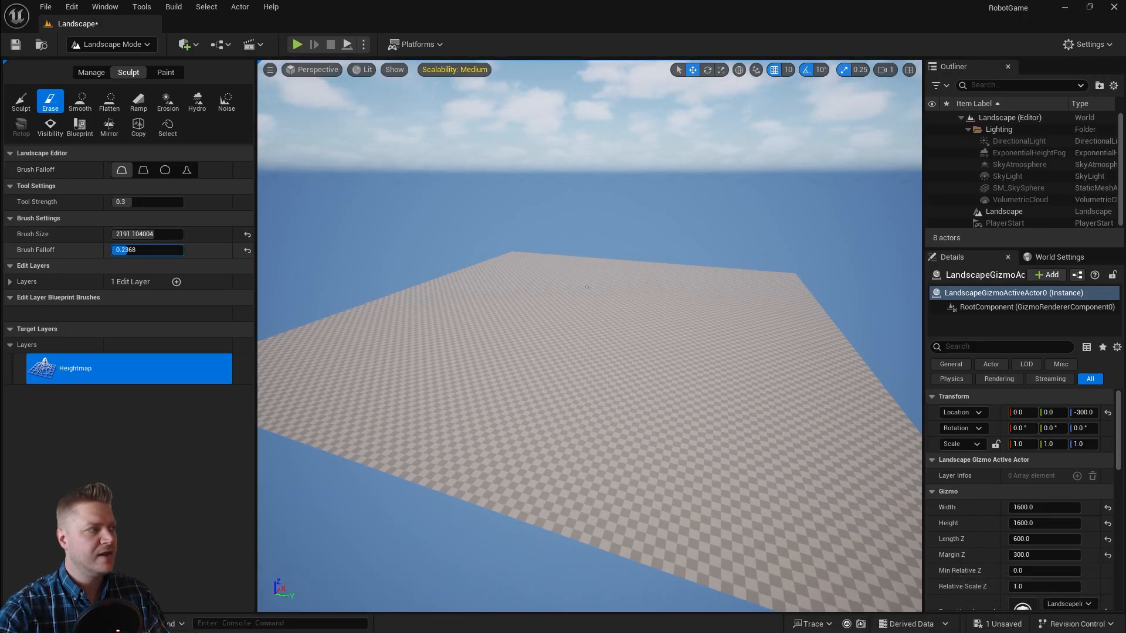
- Set Brush Falloff to 0.0 and select the Sculpt tool with a ~739 brush
{"action": "type", "text": "0.0"}
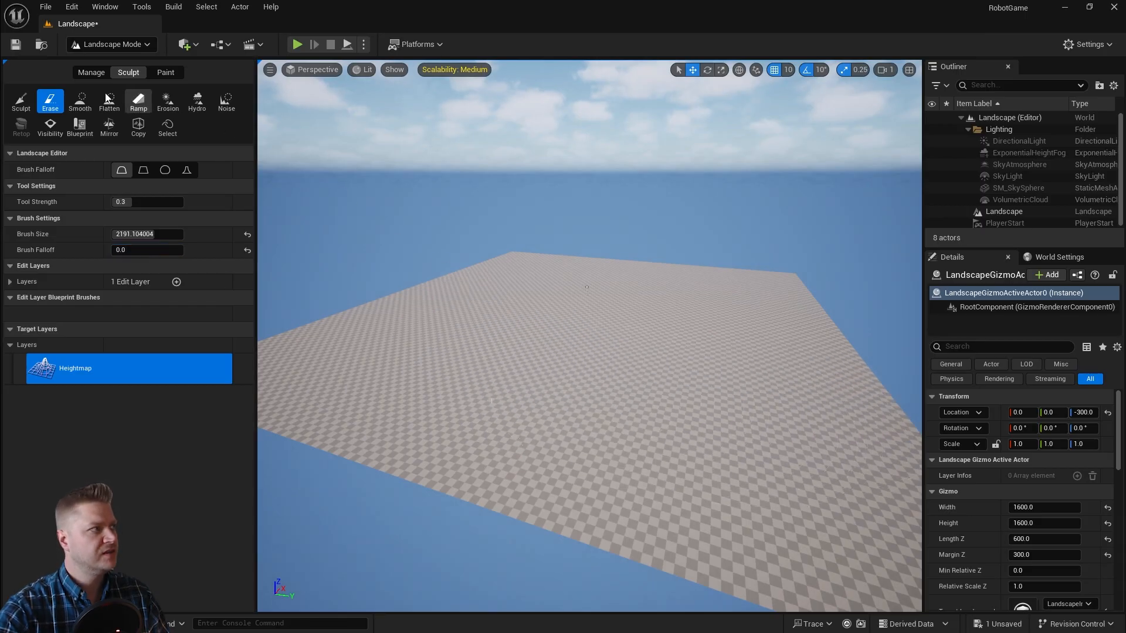
{"action": "left_click", "coordinate": [20, 100]}
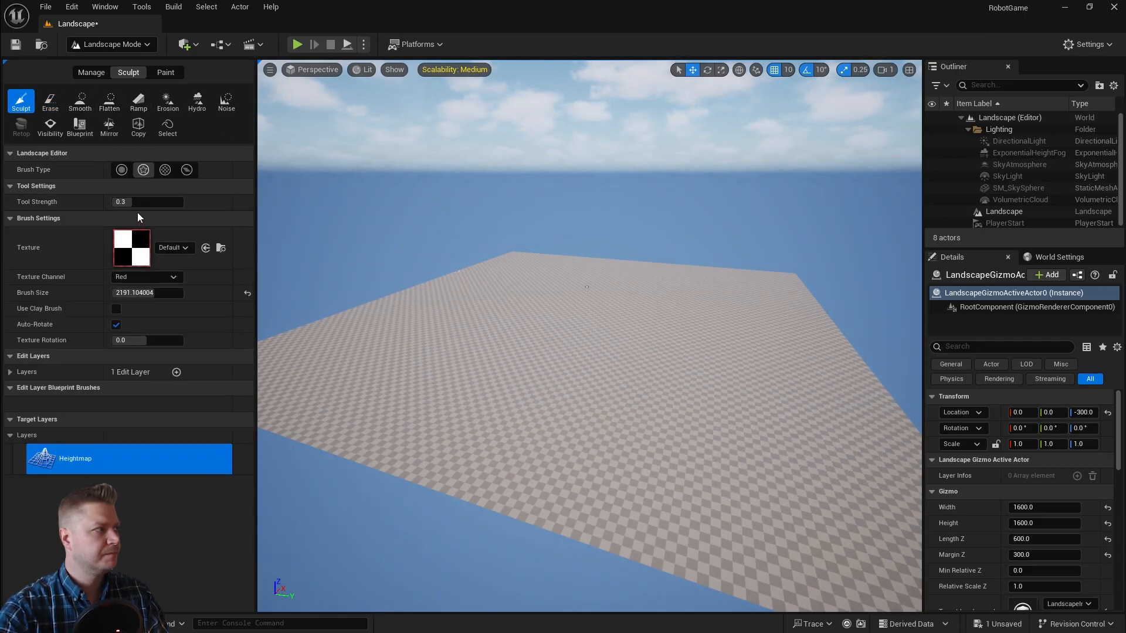
{"action": "left_click", "coordinate": [122, 169]}
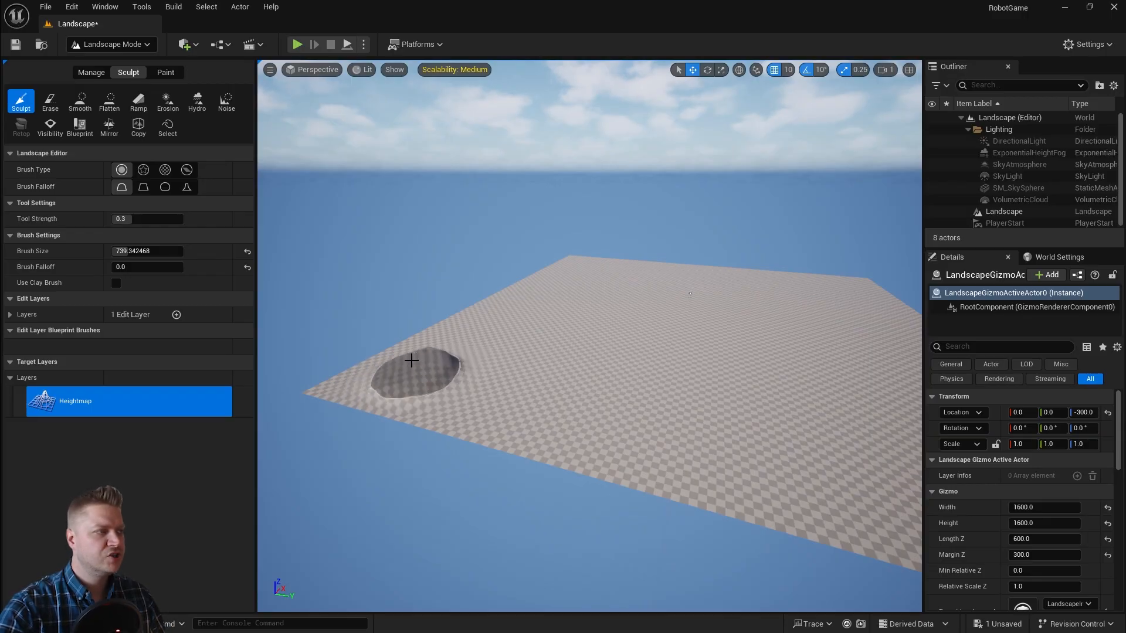
- Raise a tall, steep hill near the landscape's left edge, then select Flatten
{"action": "left_click_drag", "start_coordinate": [412, 361], "coordinate": [418, 316]}
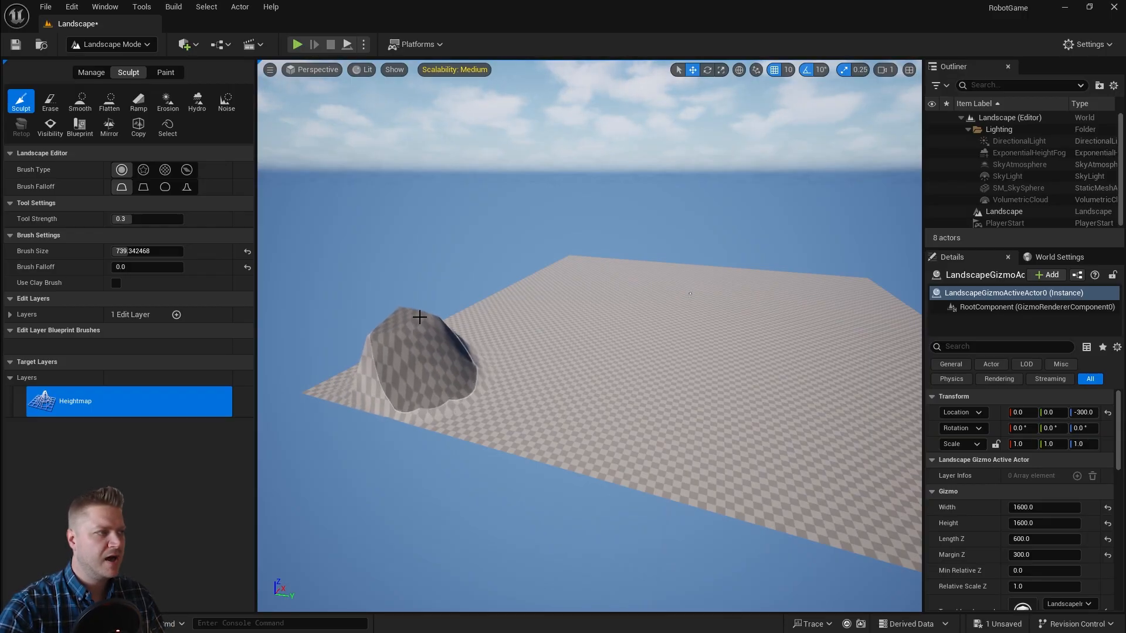
{"action": "left_click_drag", "start_coordinate": [419, 317], "coordinate": [384, 311]}
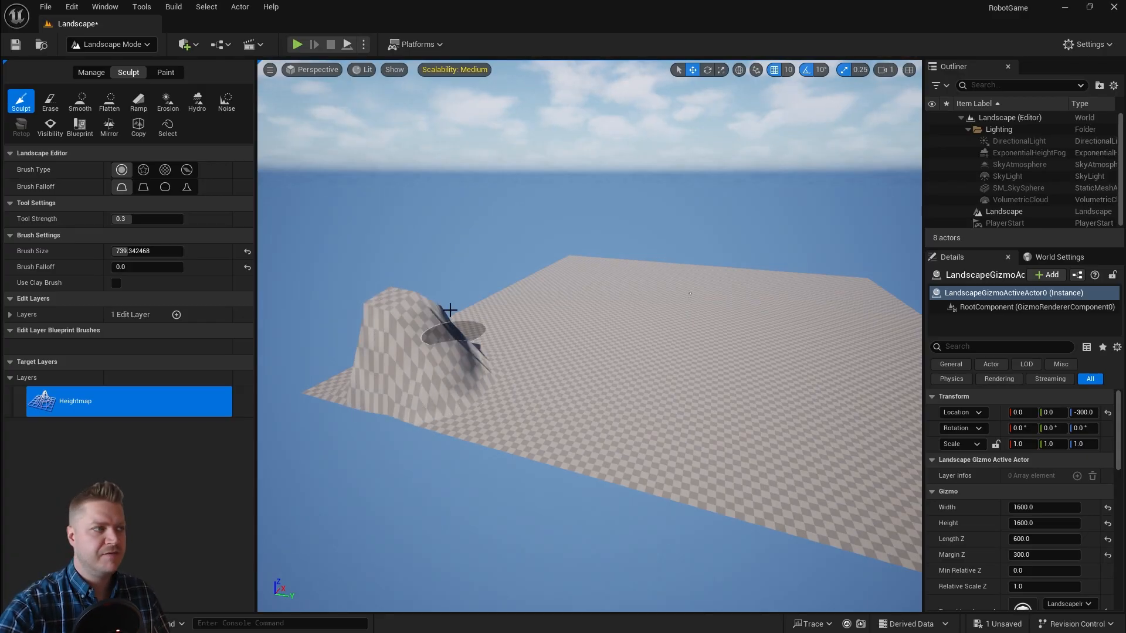
{"action": "left_click", "coordinate": [451, 311]}
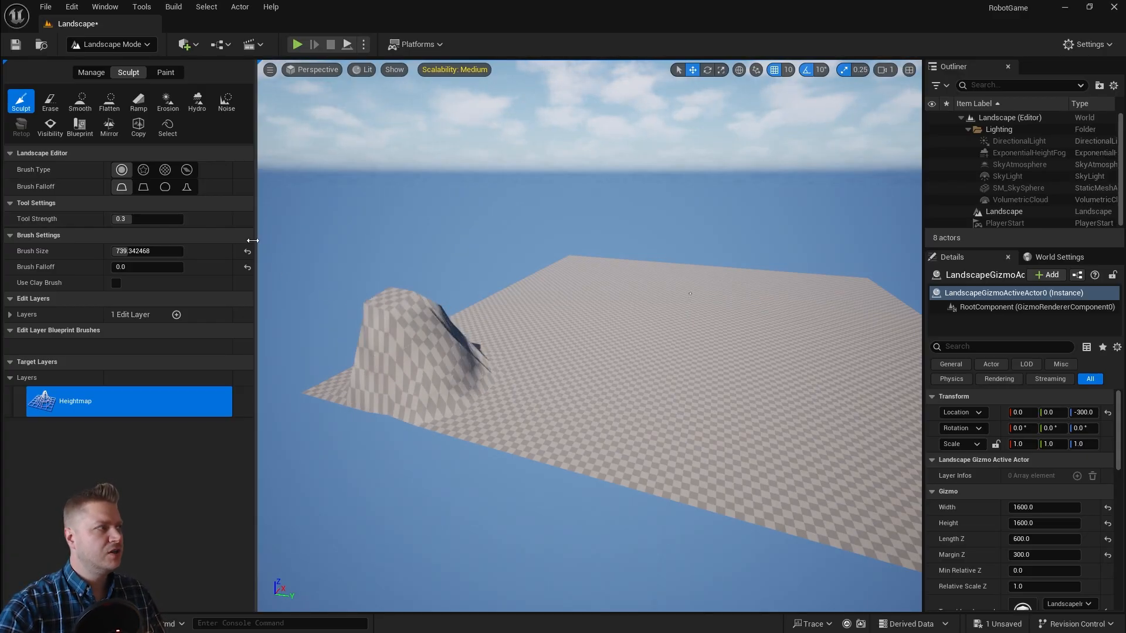
{"action": "left_click", "coordinate": [109, 100]}
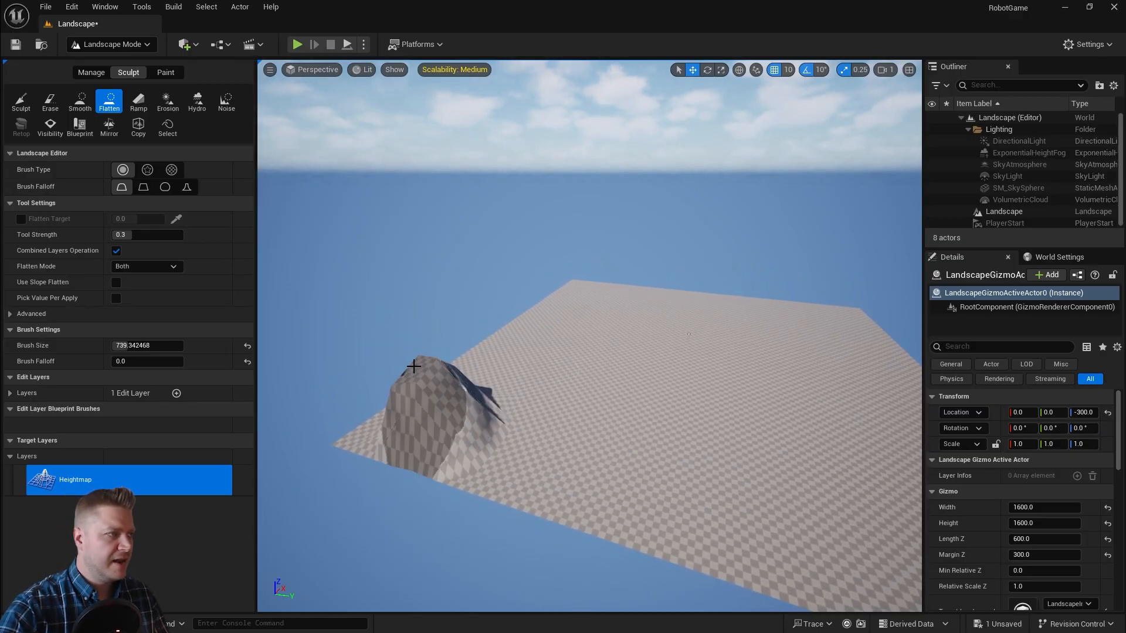
- Build canyon walls along the landscape's left and front edges
{"action": "left_click_drag", "start_coordinate": [413, 367], "coordinate": [374, 378]}
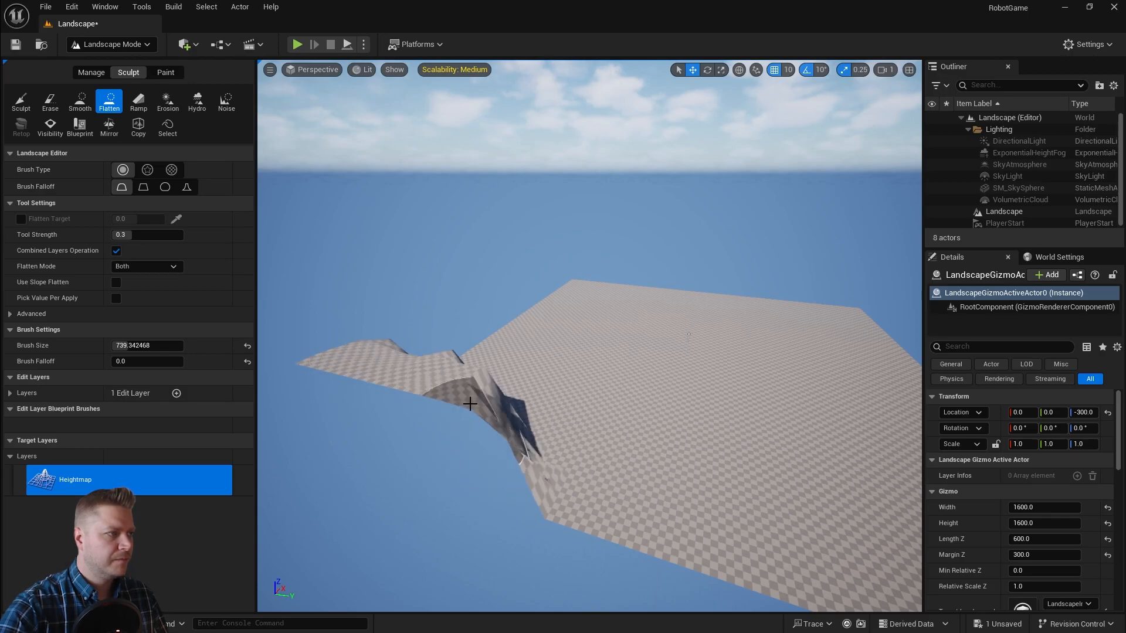
{"action": "left_click", "coordinate": [470, 404]}
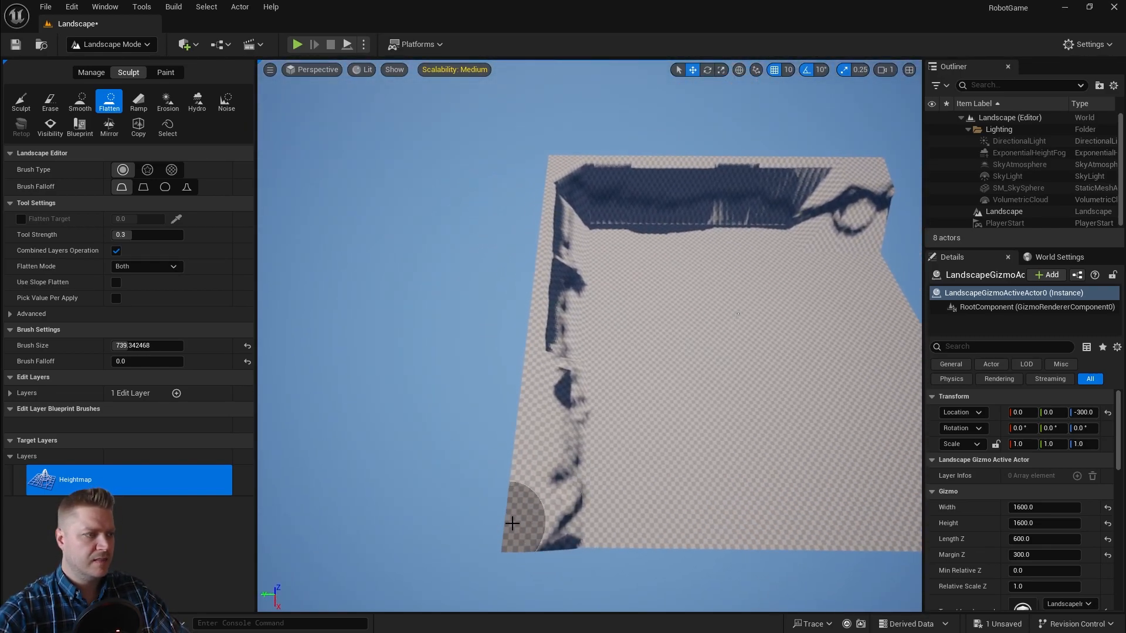
{"action": "left_click_drag", "start_coordinate": [512, 524], "coordinate": [851, 549]}
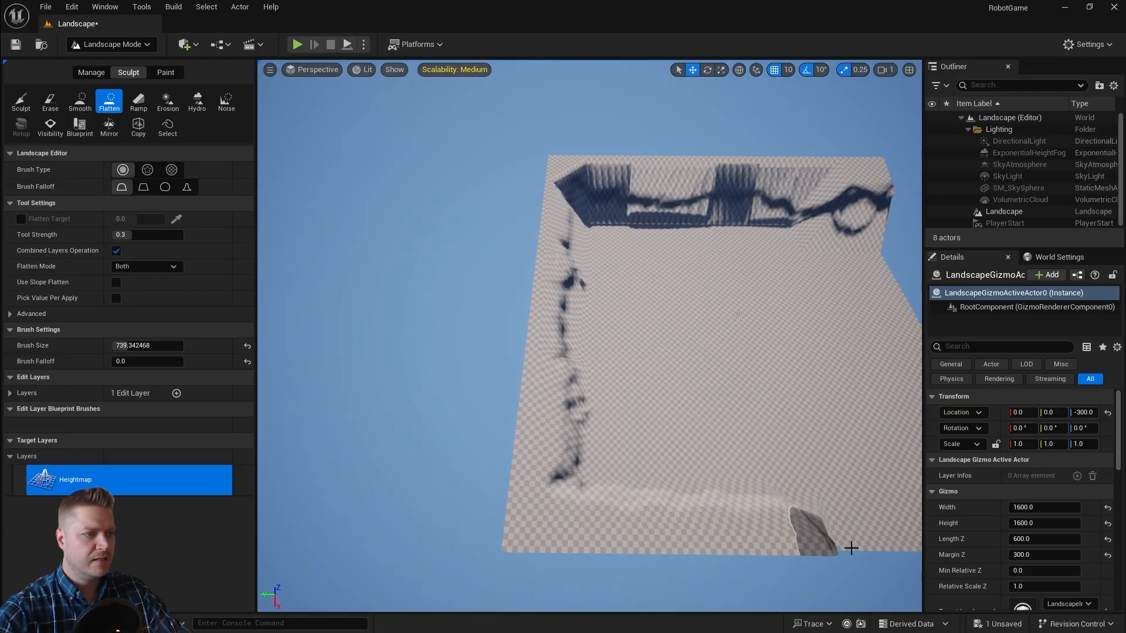
{"action": "left_click_drag", "start_coordinate": [851, 549], "coordinate": [761, 367]}
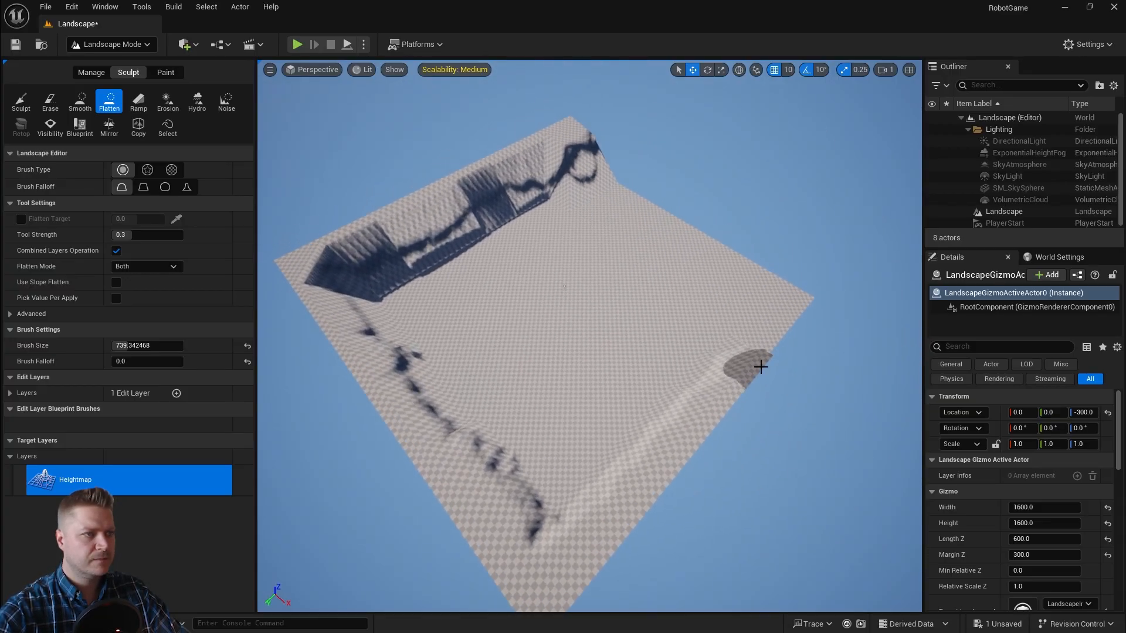
- Add walls along the right and bottom edges, then play-test the robot
{"action": "left_click_drag", "start_coordinate": [762, 367], "coordinate": [755, 400]}
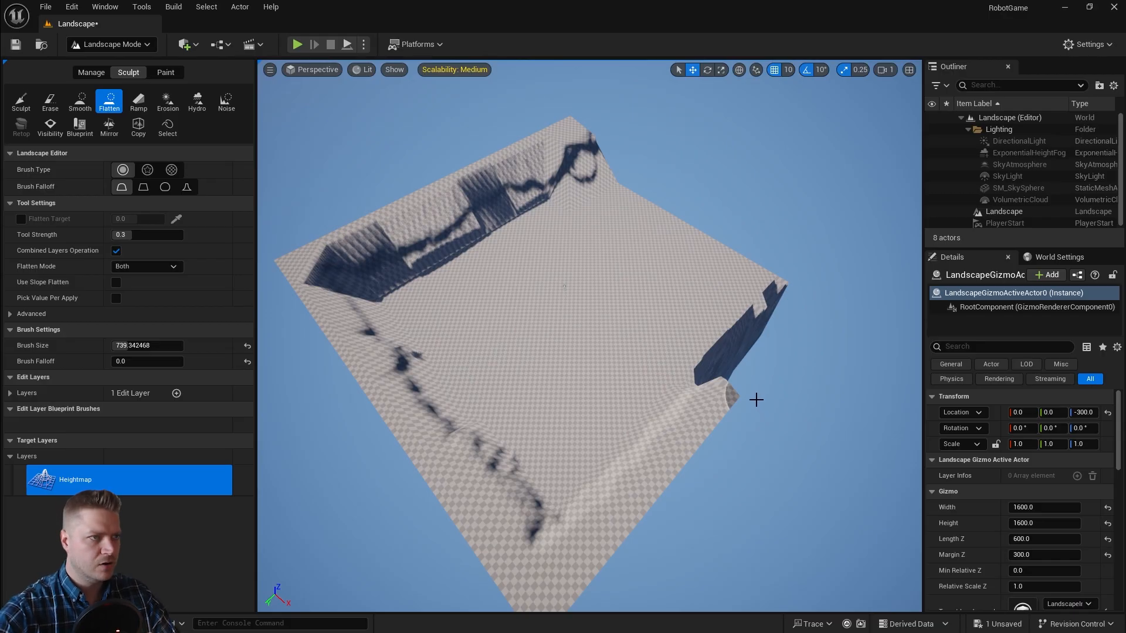
{"action": "left_click", "coordinate": [747, 352]}
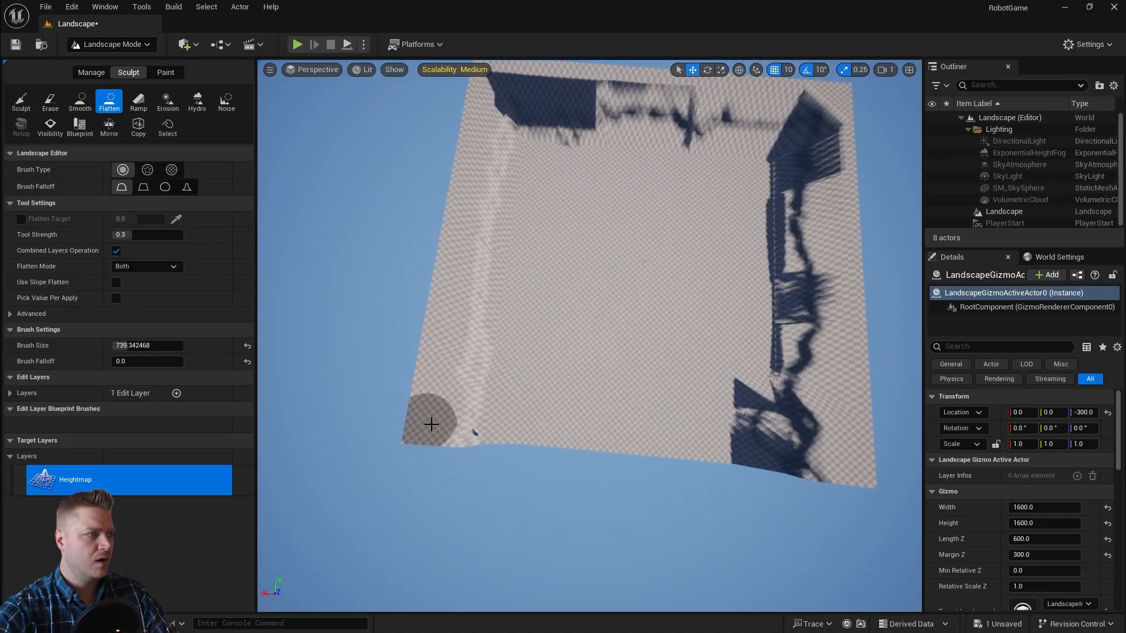
{"action": "left_click_drag", "start_coordinate": [431, 423], "coordinate": [625, 452]}
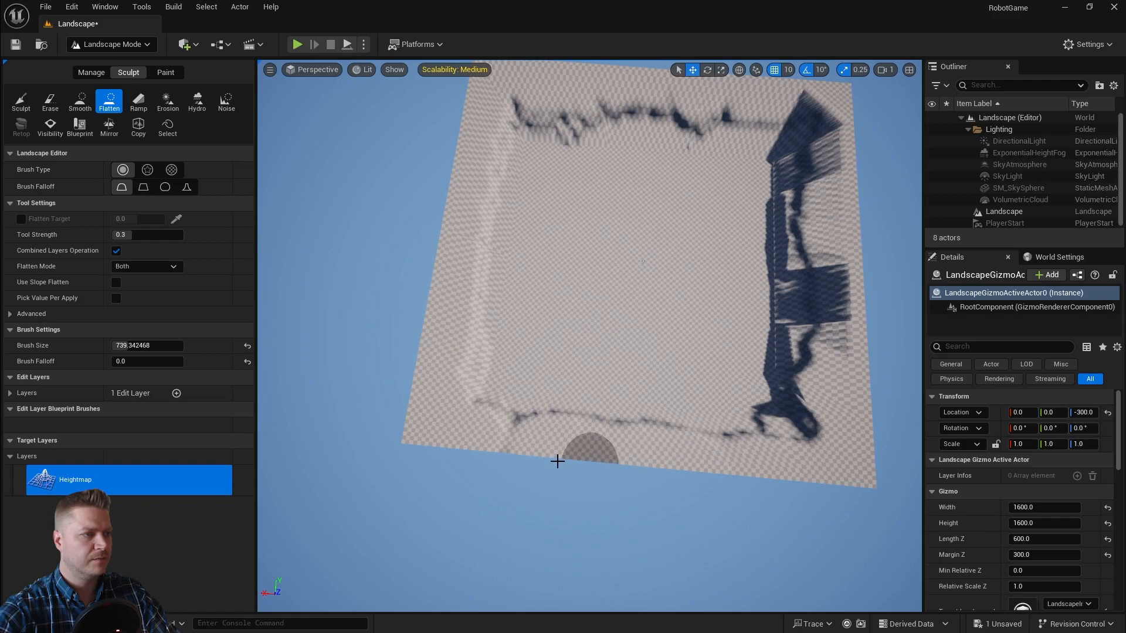
{"action": "mouse_move", "coordinate": [449, 240]}
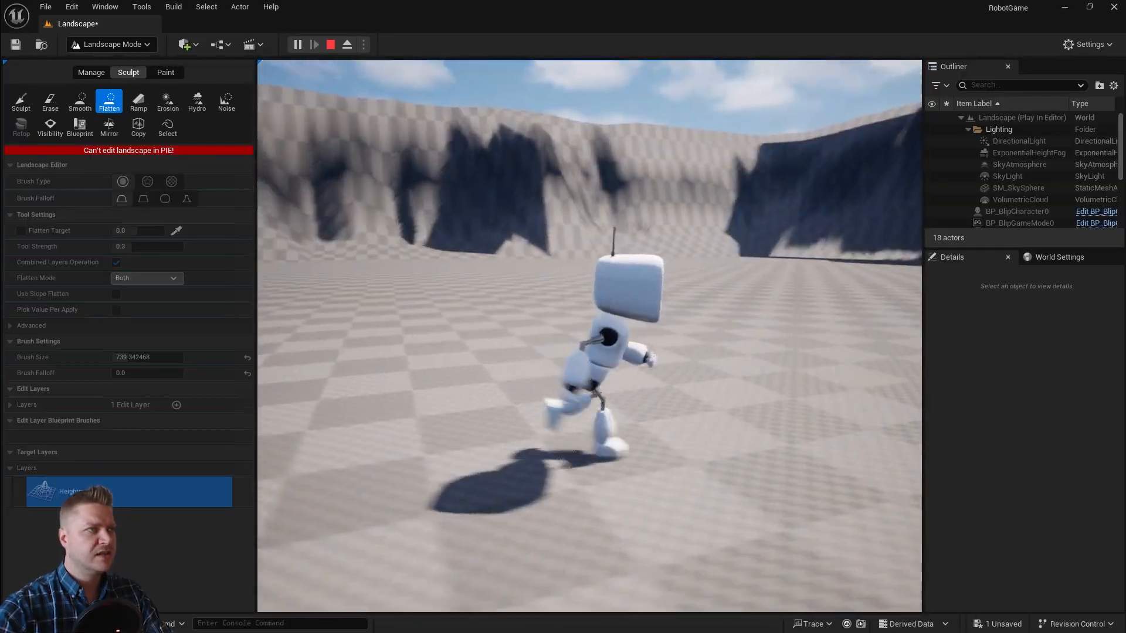
{"action": "left_click", "coordinate": [331, 44]}
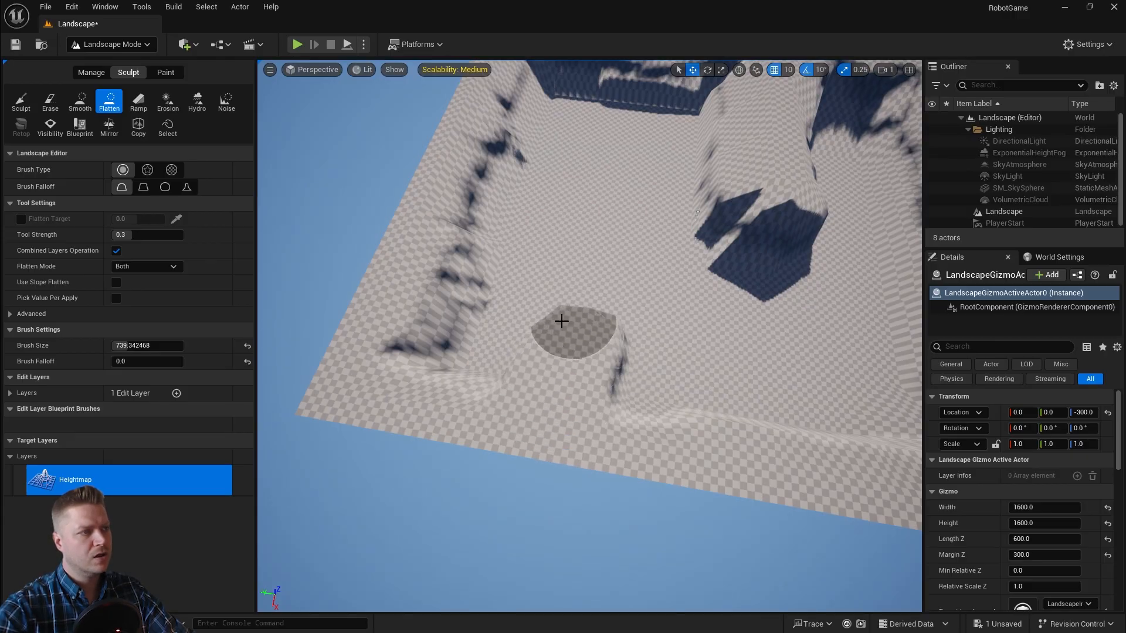
- Sculpt a raised rock shape on the canyon floor with Flatten
{"action": "left_click_drag", "start_coordinate": [562, 322], "coordinate": [592, 264]}
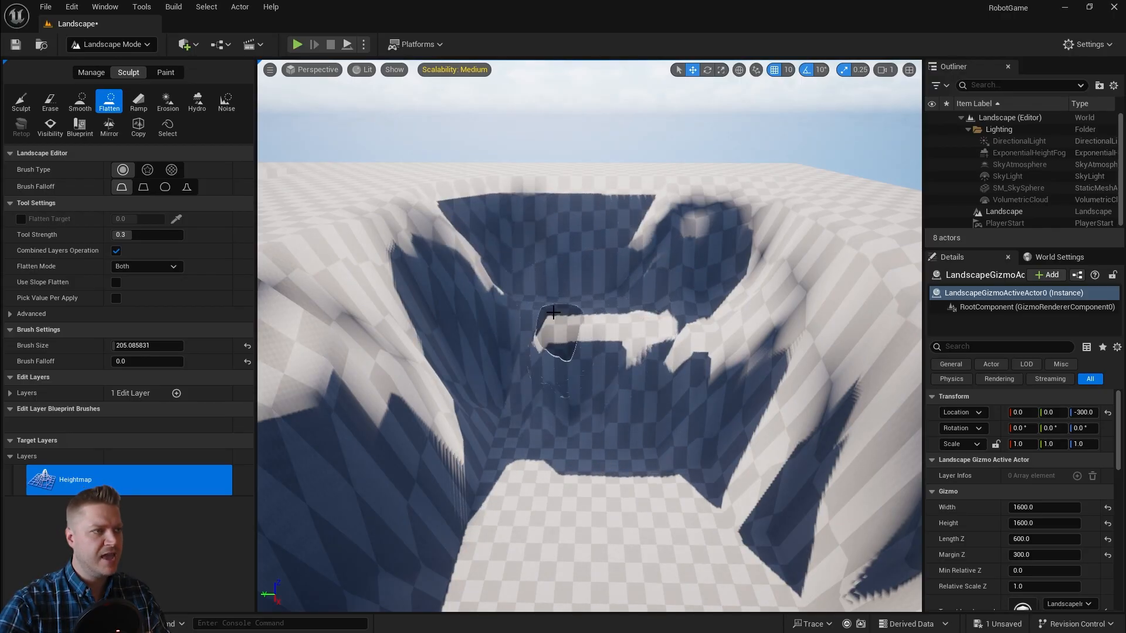
- Reshape an inner canyon ridge using a smaller, ~205 Flatten brush
{"action": "left_click_drag", "start_coordinate": [553, 313], "coordinate": [574, 352]}
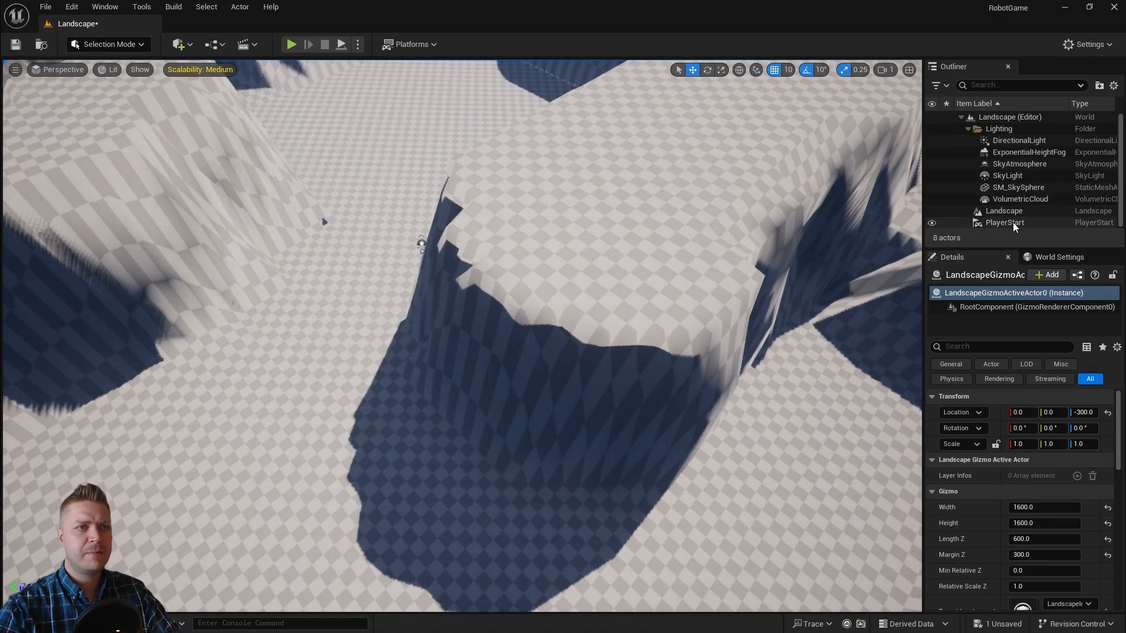
- Move PlayerStart onto the canyon floor and start a Play session
{"action": "left_click", "coordinate": [1005, 223]}
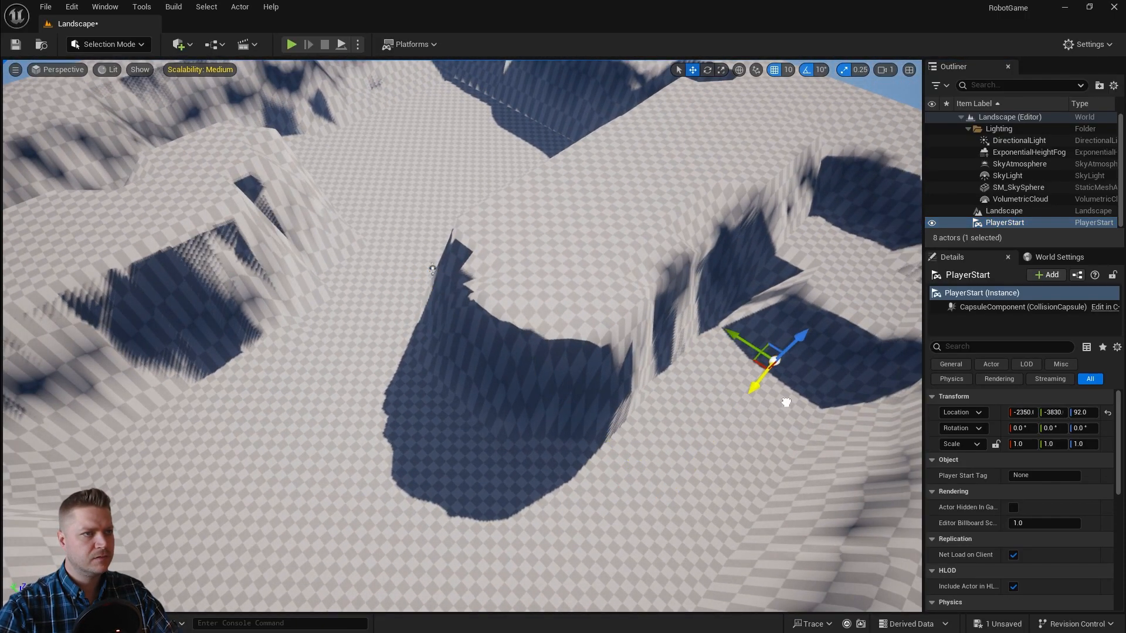
{"action": "left_click_drag", "start_coordinate": [776, 361], "coordinate": [754, 374]}
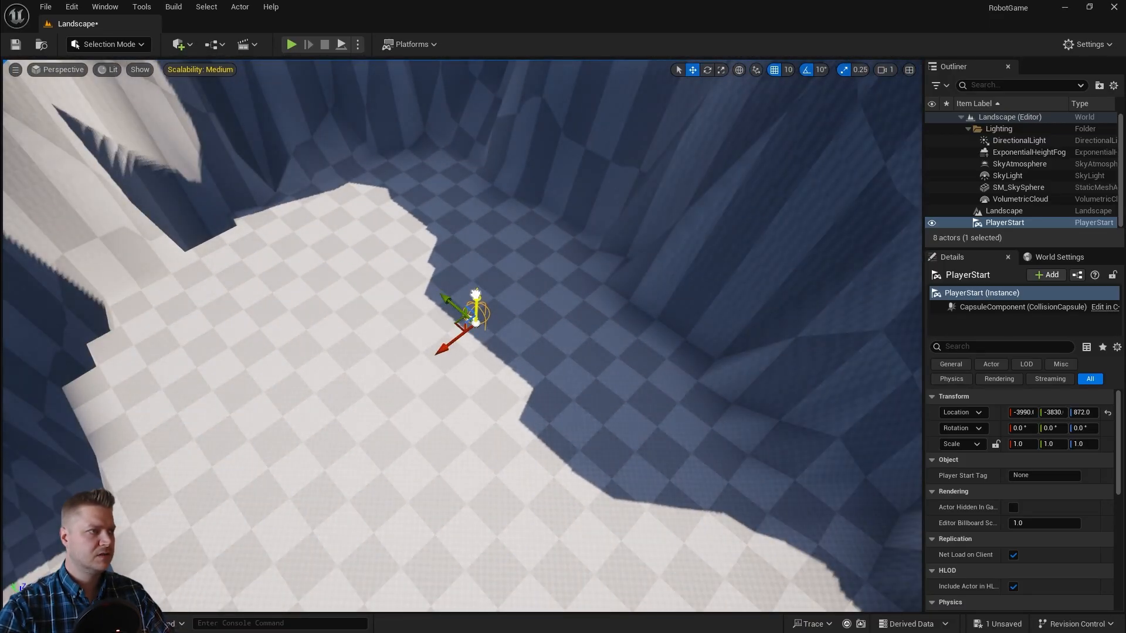
{"action": "left_click", "coordinate": [291, 44]}
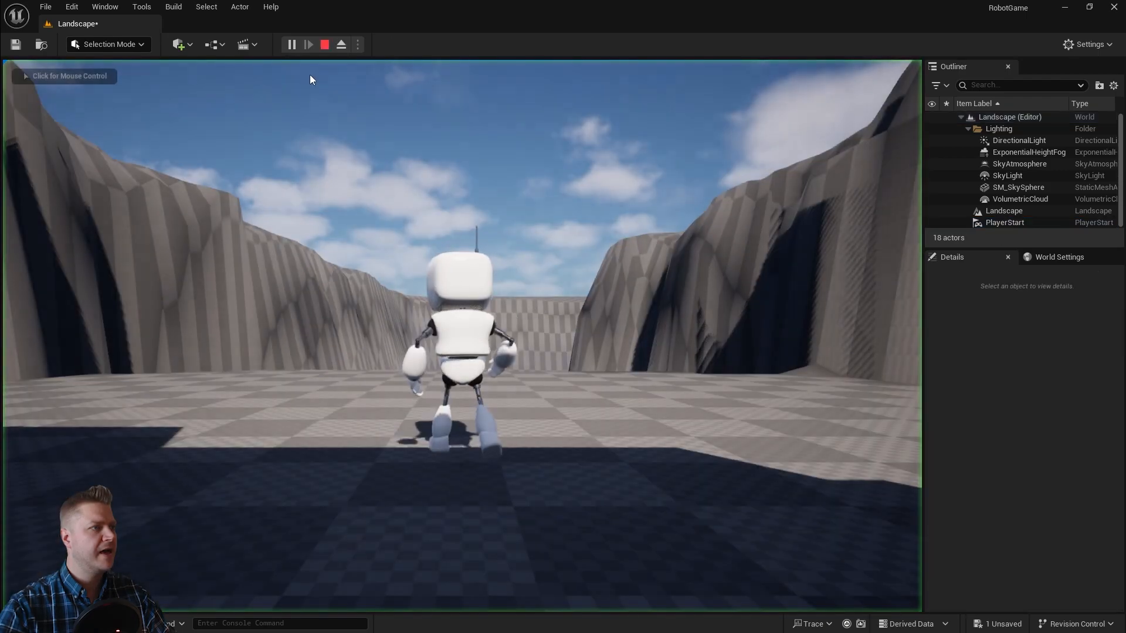
- Run the robot through the canyon, stop Play, and return to Landscape mode
{"action": "left_click", "coordinate": [291, 44]}
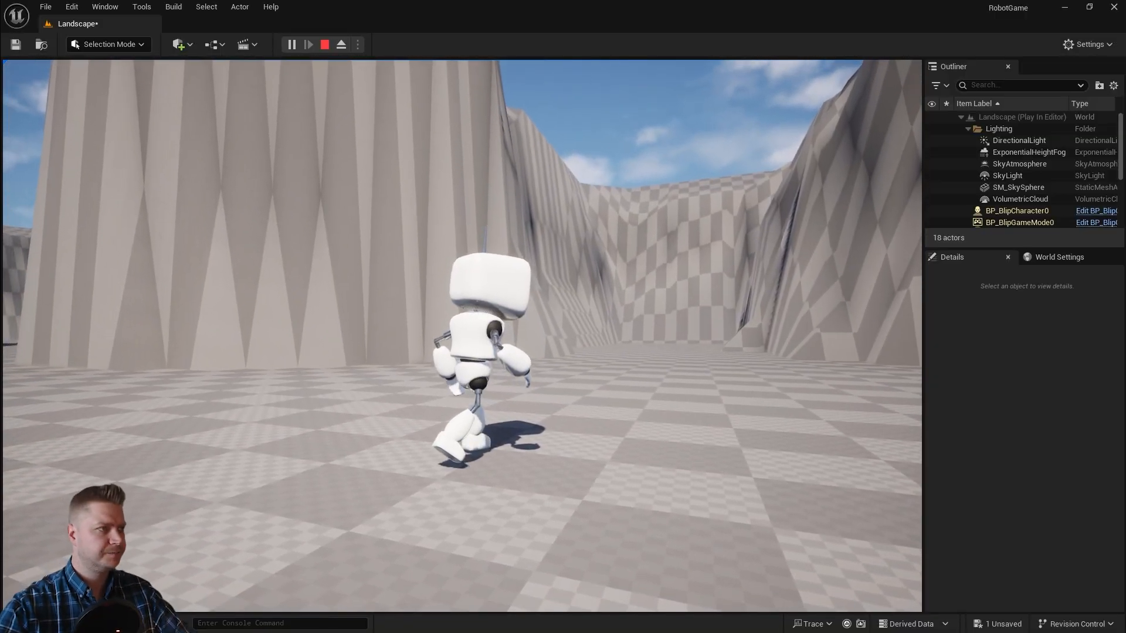
{"action": "left_click", "coordinate": [323, 44]}
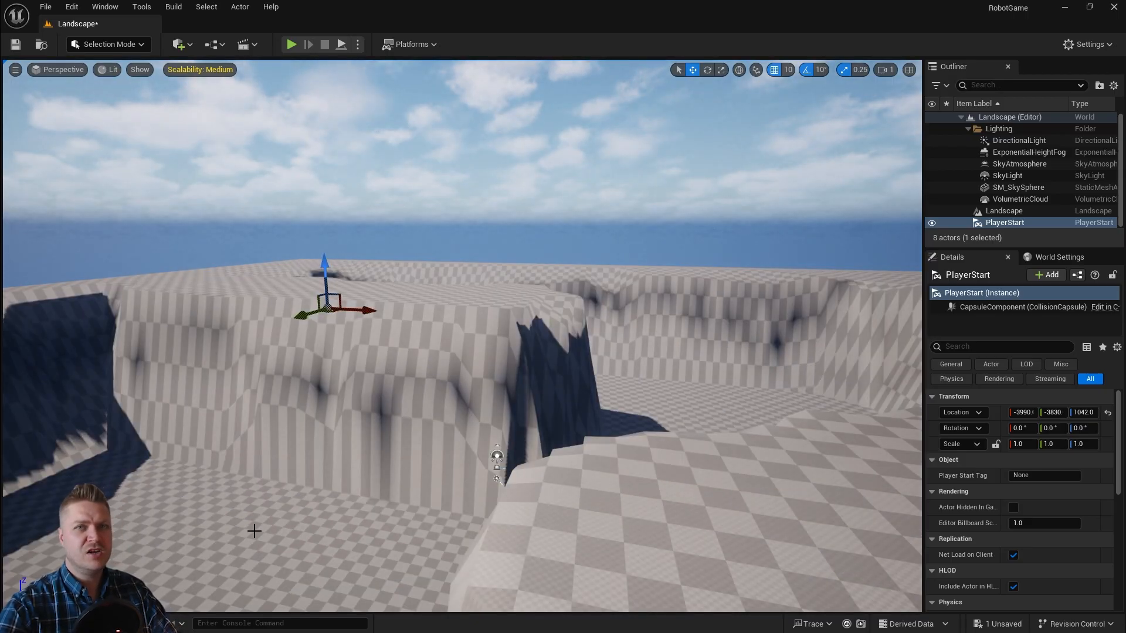
{"action": "left_click", "coordinate": [108, 44]}
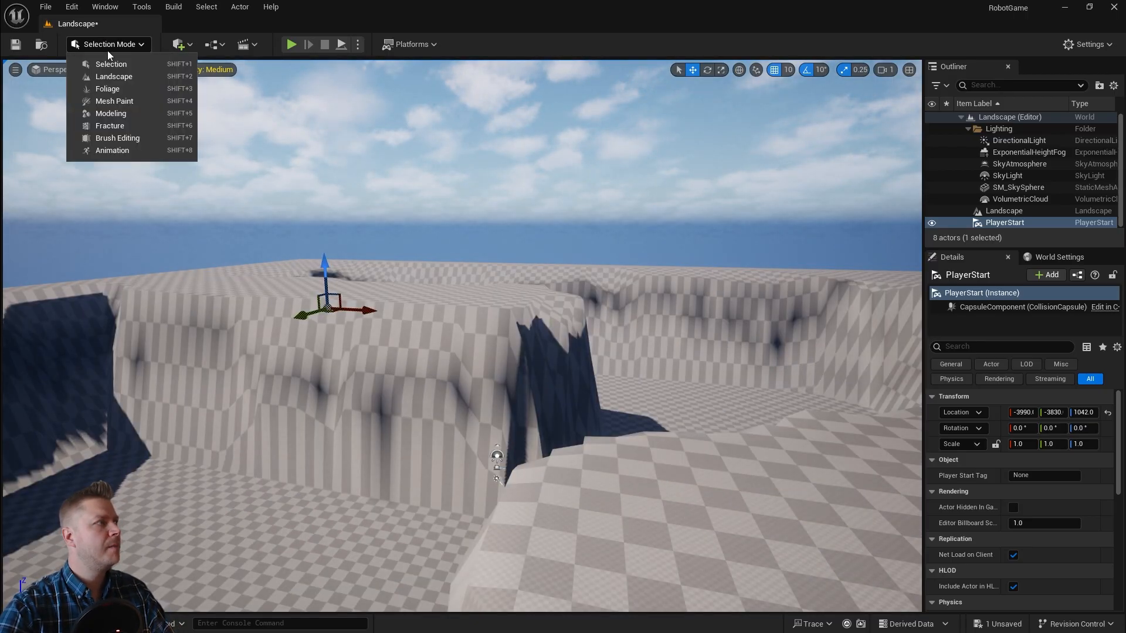
{"action": "left_click", "coordinate": [113, 76]}
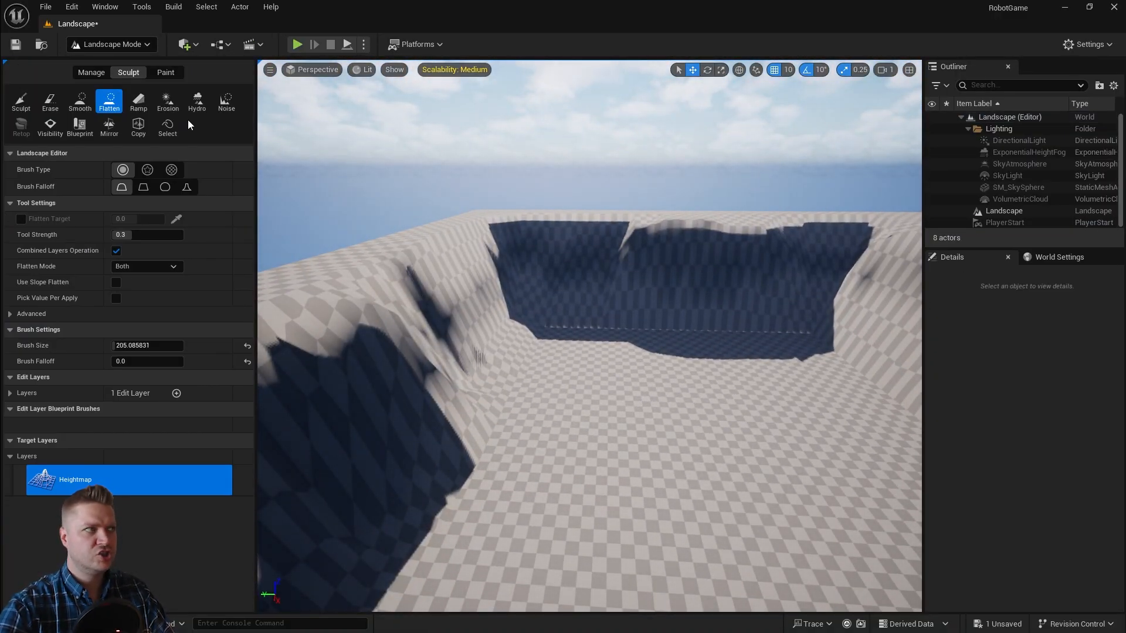
- Select the Noise tool with Noise Scale 10 and Tool Strength 0.1
{"action": "left_click", "coordinate": [226, 100]}
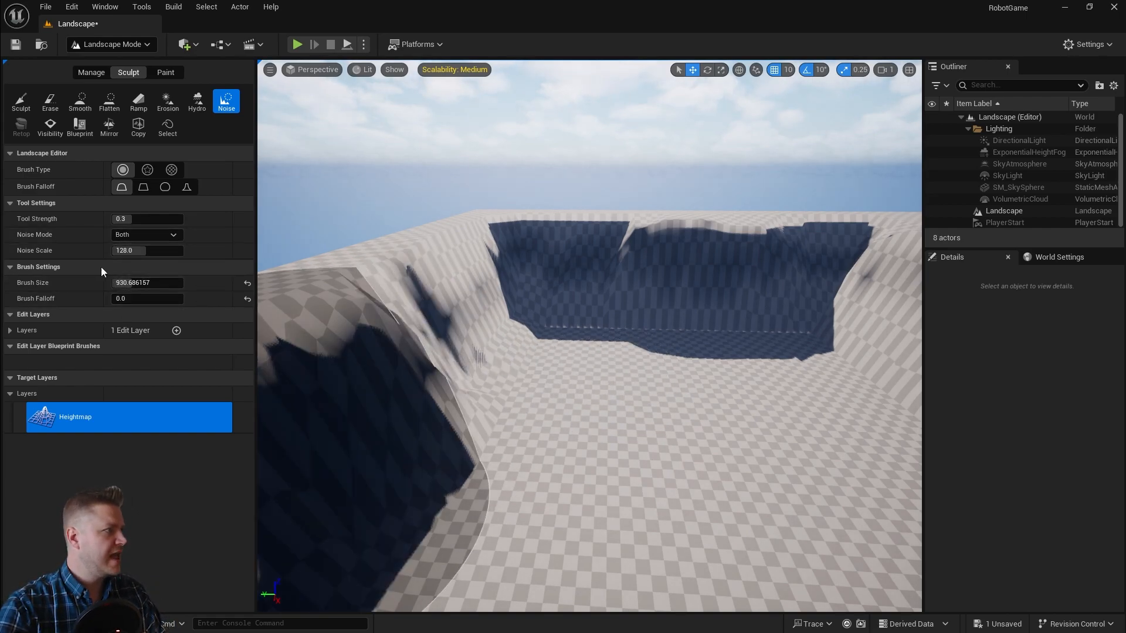
{"action": "left_click", "coordinate": [147, 298]}
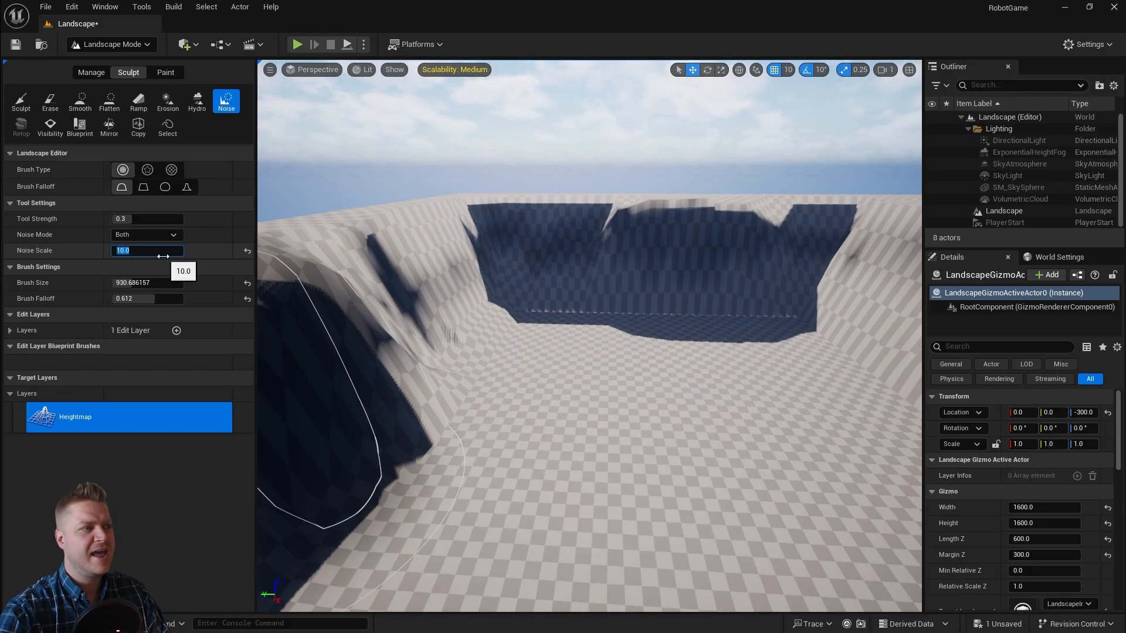
{"action": "left_click", "coordinate": [147, 218]}
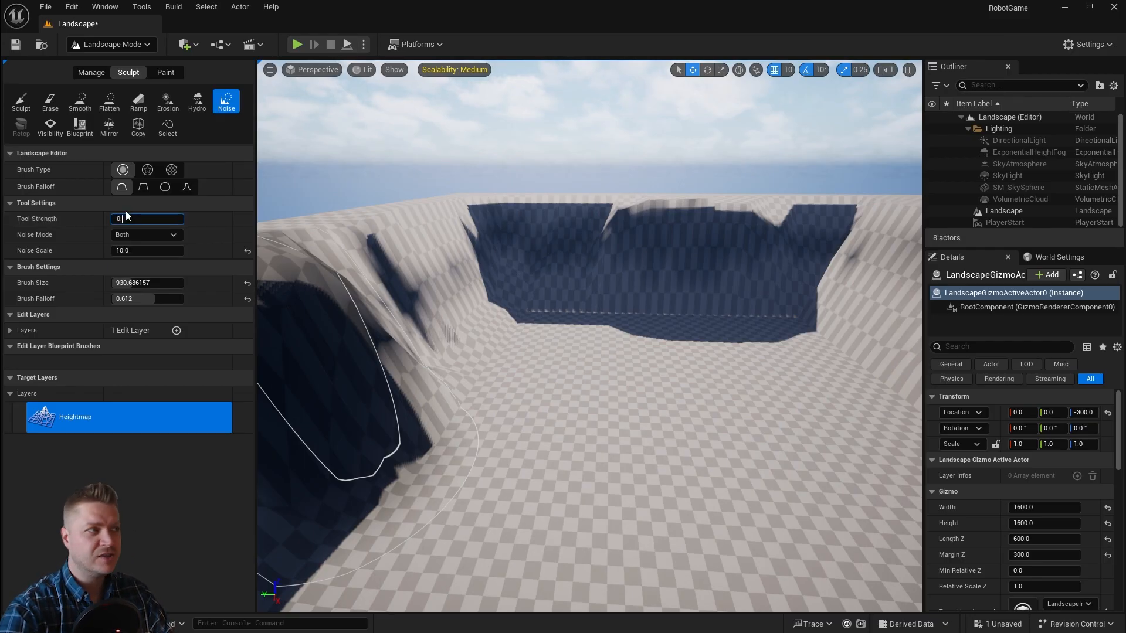
{"action": "type", "text": "0.1"}
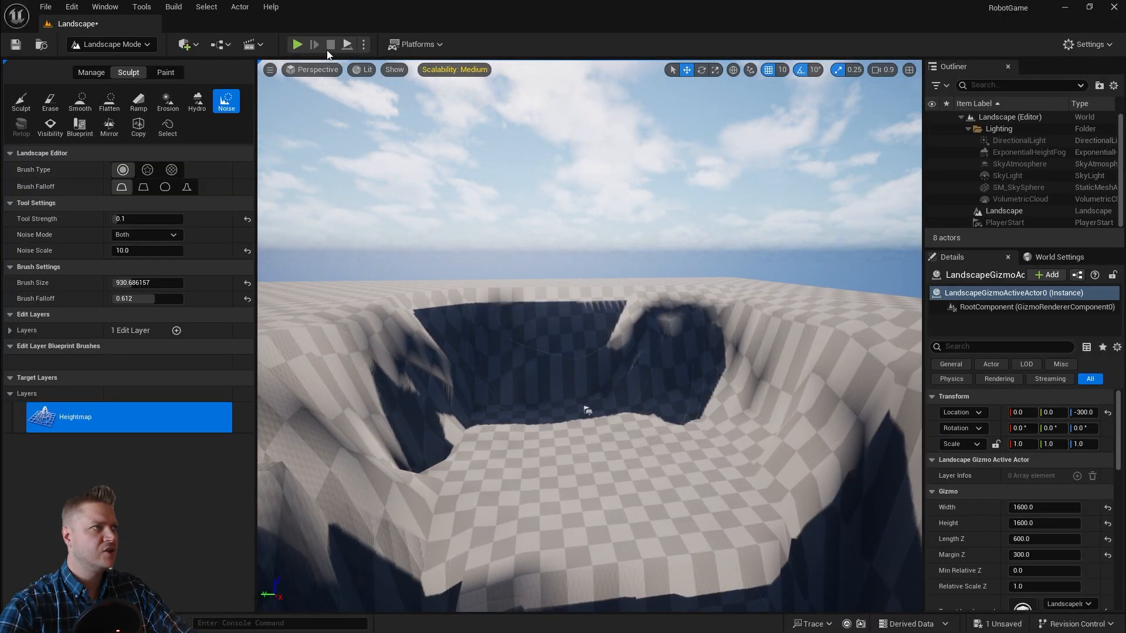
- Paint more noise along the canyon floor toward the player start
{"action": "left_click", "coordinate": [297, 44]}
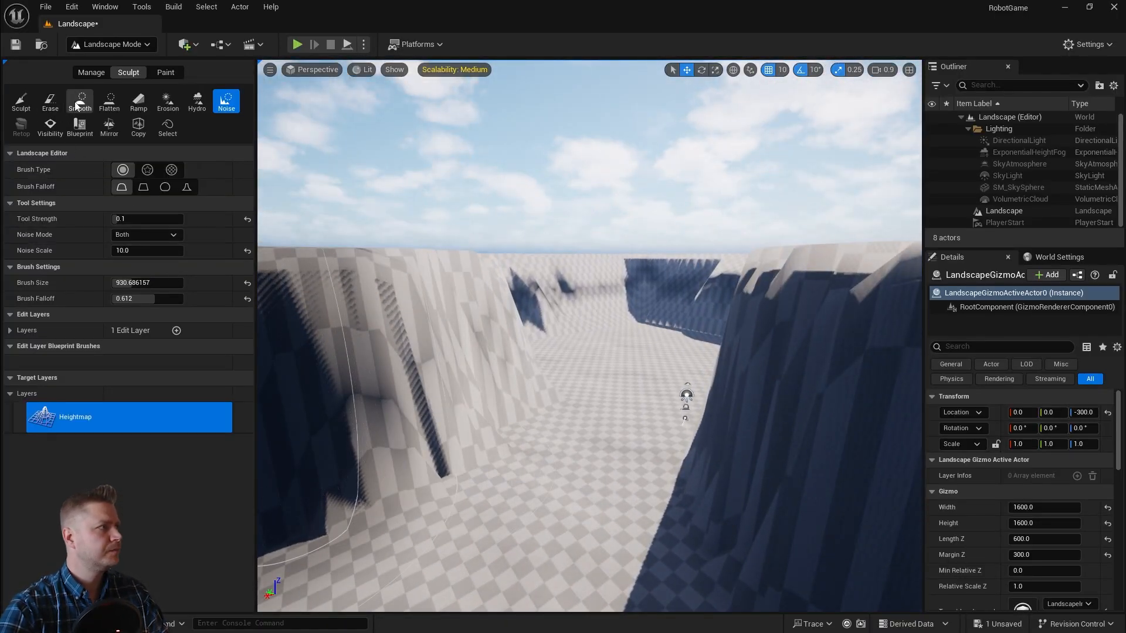
- Select the Smooth tool at Tool Strength 0.05 to soften the canyon floor
{"action": "left_click", "coordinate": [80, 100]}
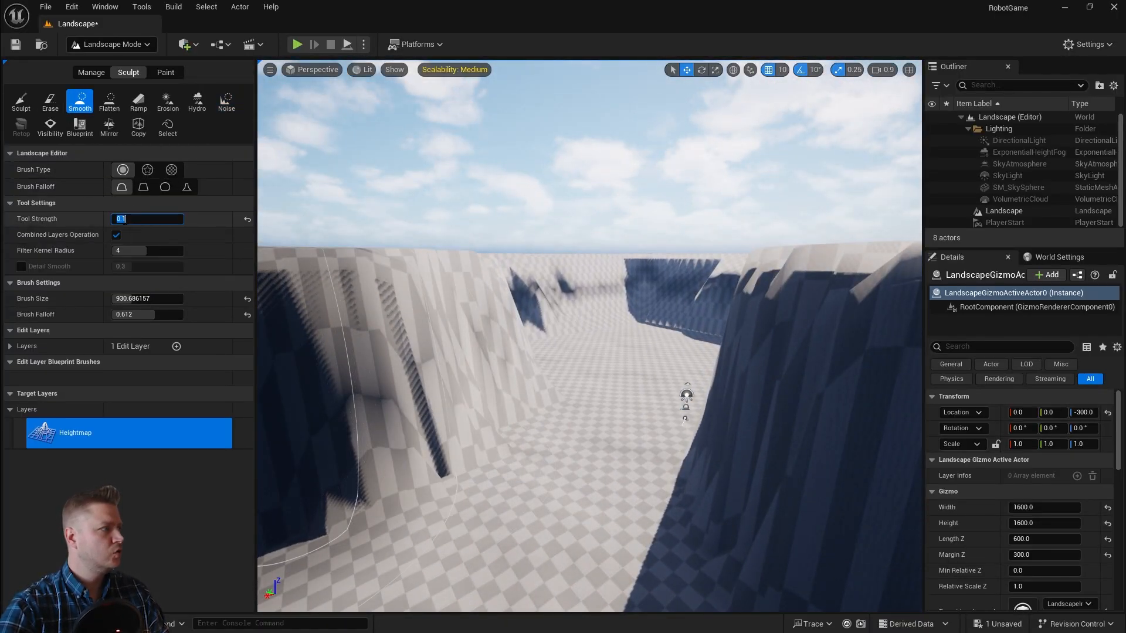
{"action": "type", "text": "0.05"}
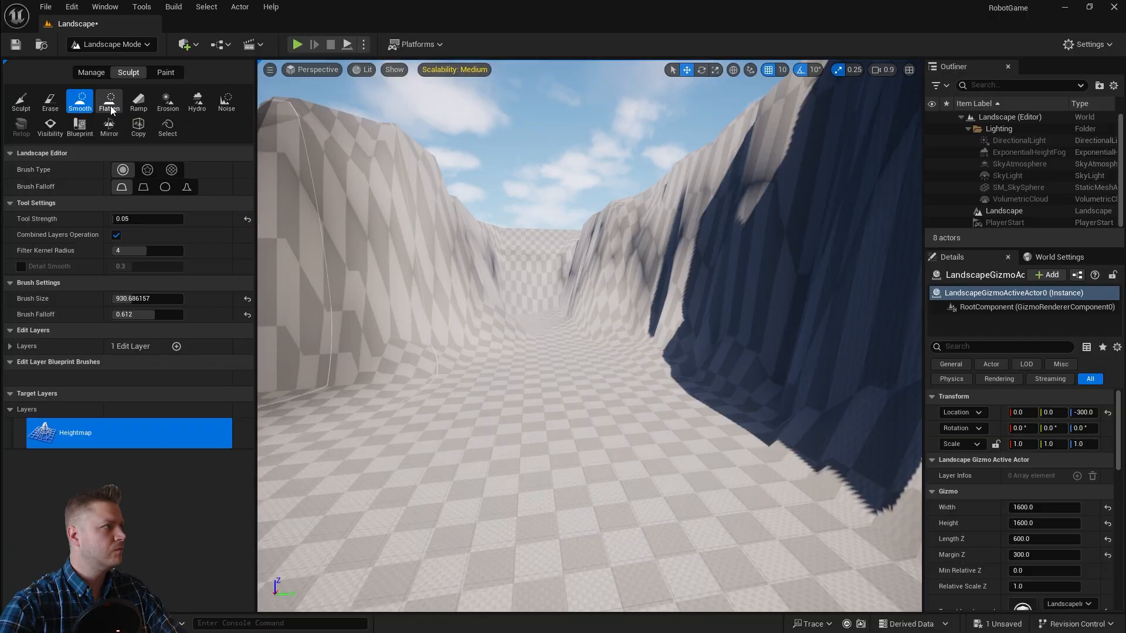
- Switch to the Flatten sculpt tool to level the canyon passage floor
{"action": "left_click", "coordinate": [109, 100]}
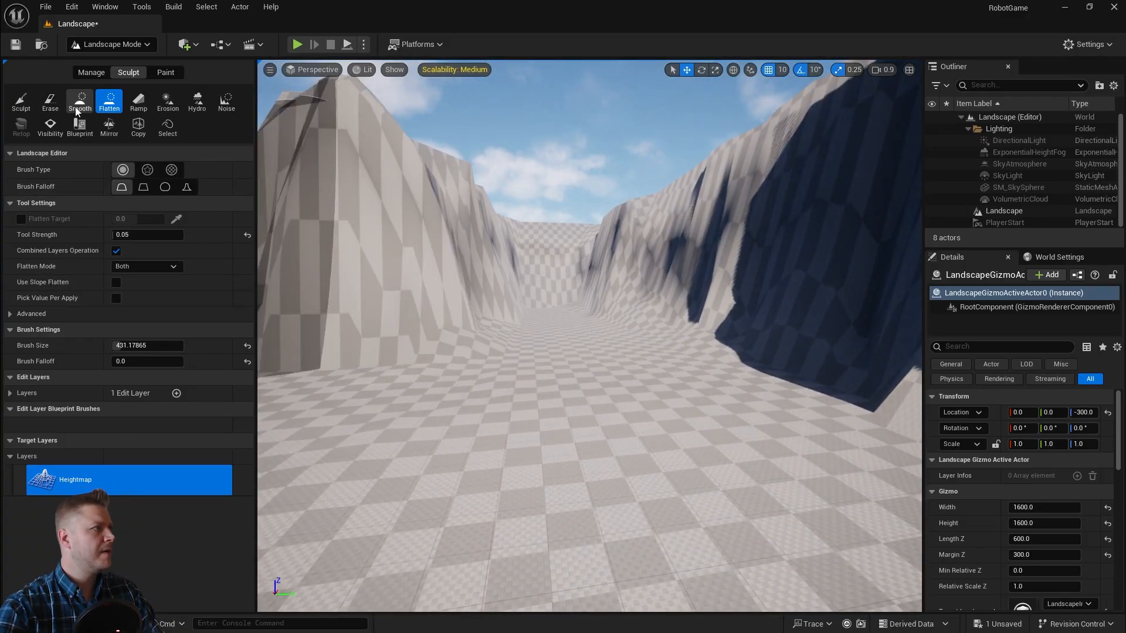
- Select Noise with brush falloff 0.2448 and paint it over the canyon floor
{"action": "left_click", "coordinate": [225, 100]}
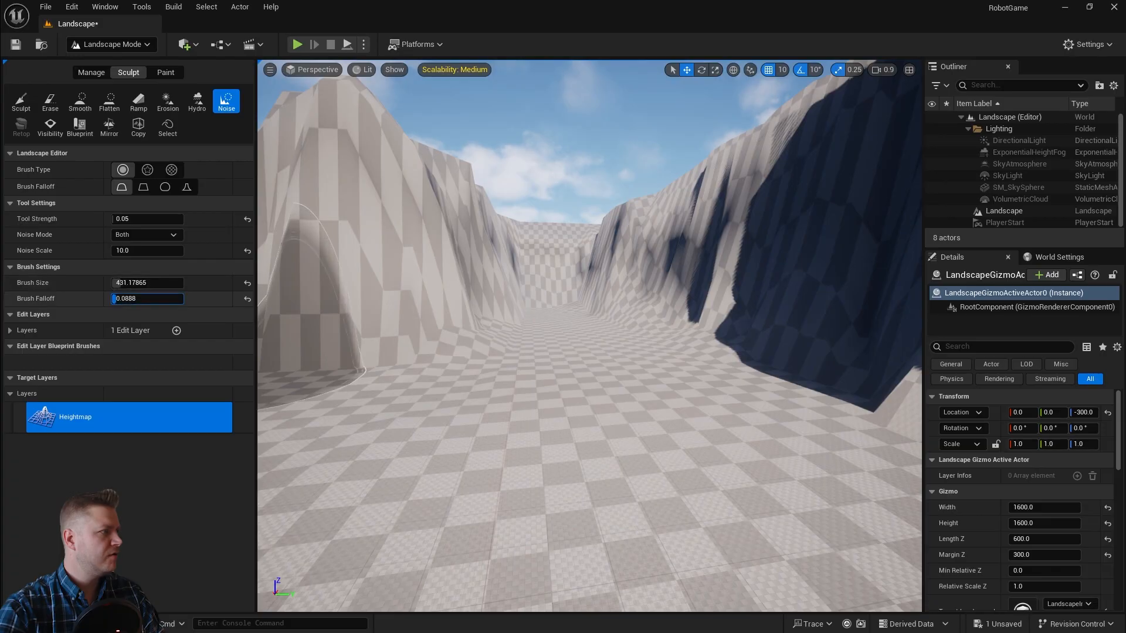
{"action": "type", "text": "0.2448"}
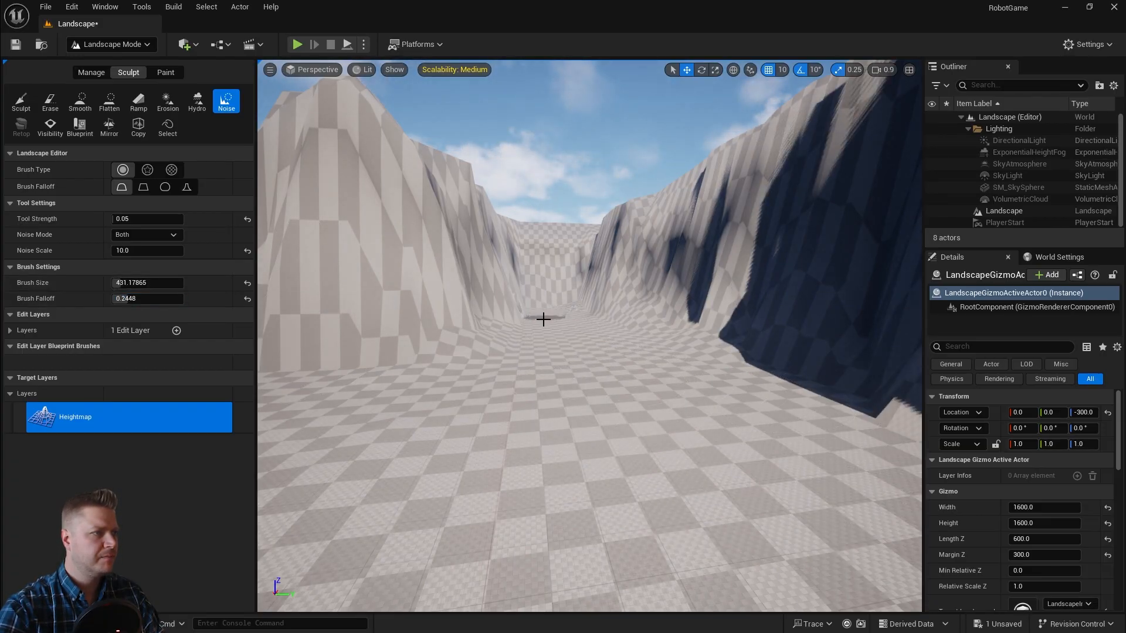
{"action": "left_click", "coordinate": [79, 101]}
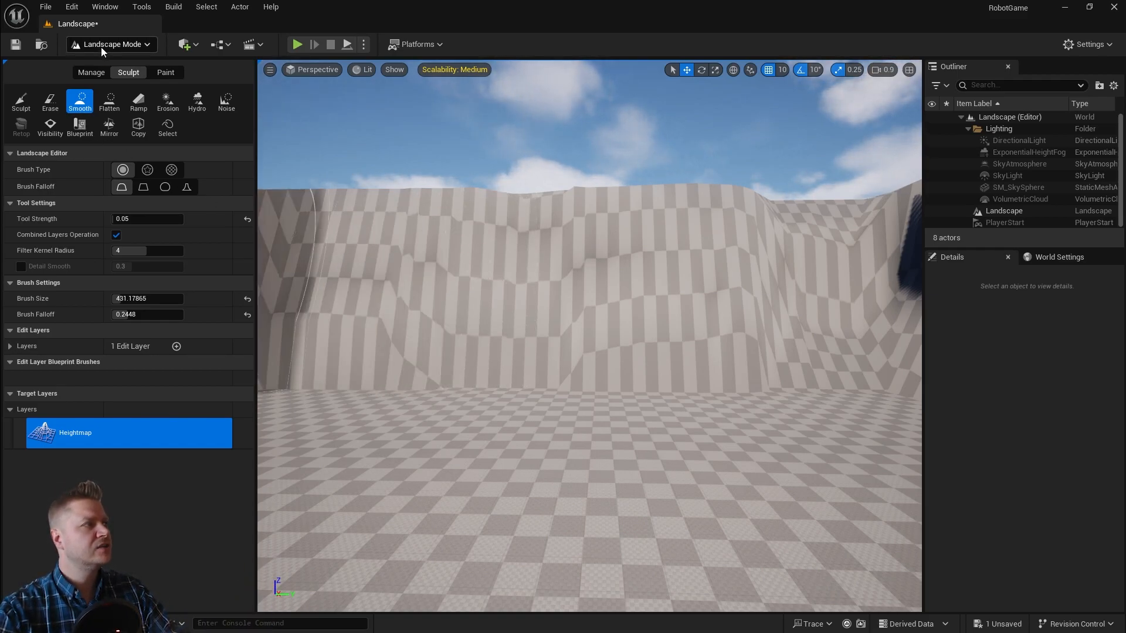
- Return to Selection Mode, select the Landscape actor, and scroll Details to LOD Distribution
{"action": "left_click", "coordinate": [112, 44]}
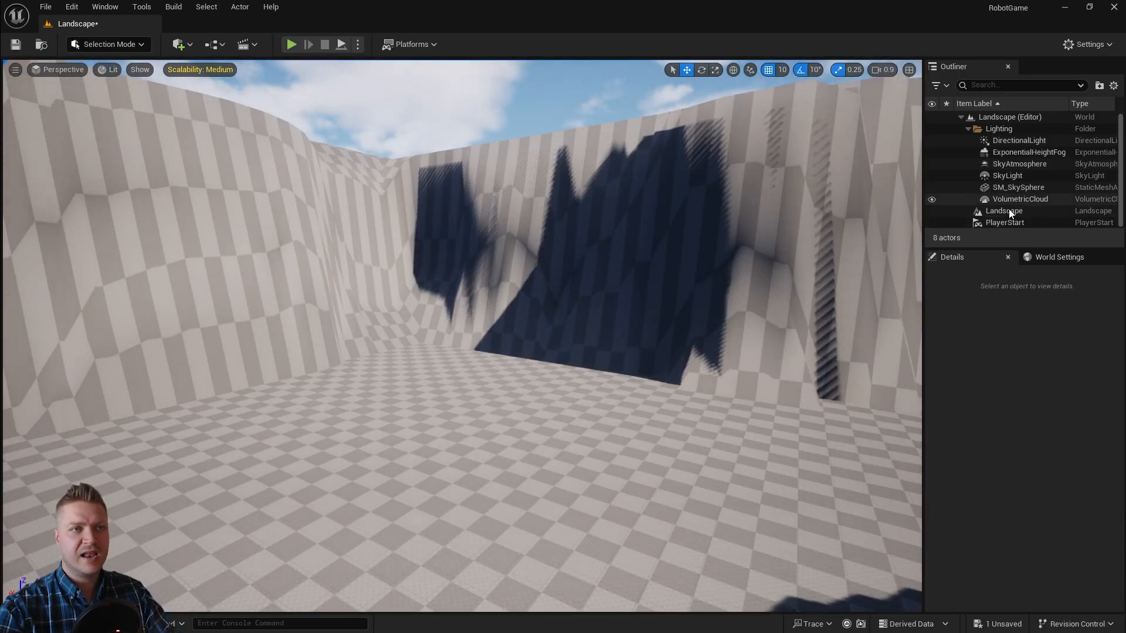
{"action": "left_click", "coordinate": [1003, 211]}
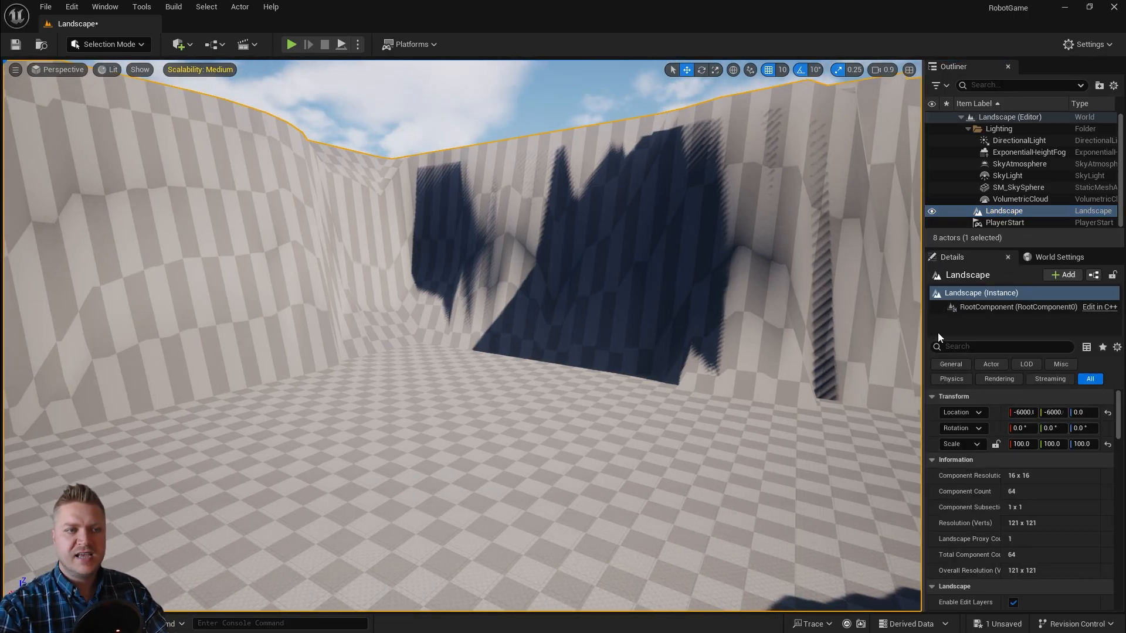
{"action": "scroll", "scroll_direction": "down", "scroll_amount": 3}
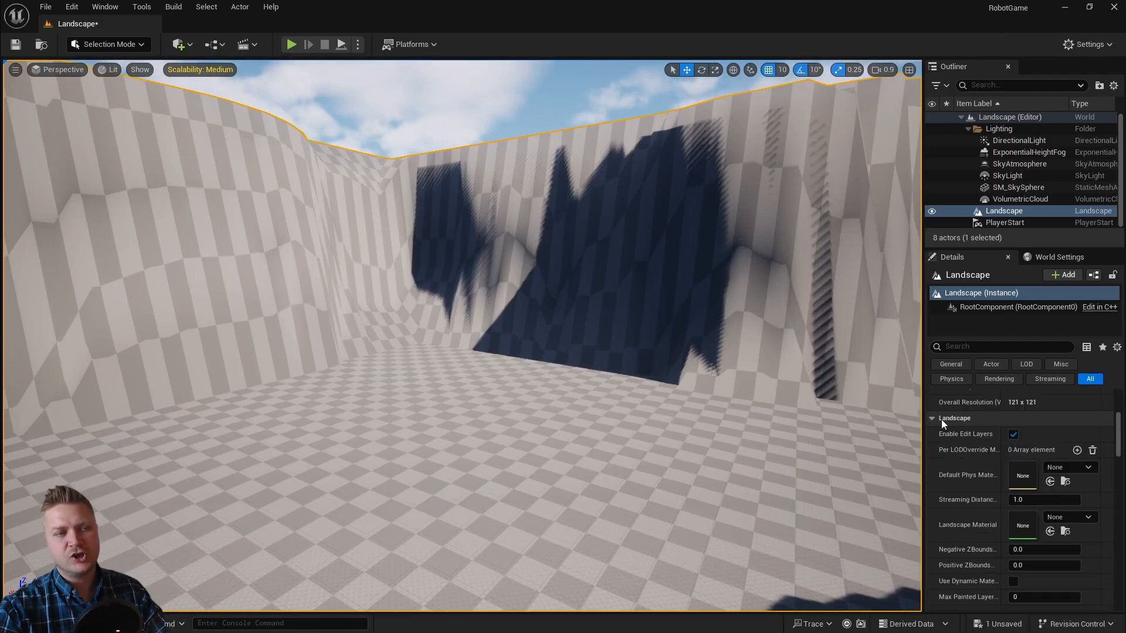
{"action": "scroll", "scroll_direction": "down", "scroll_amount": 3}
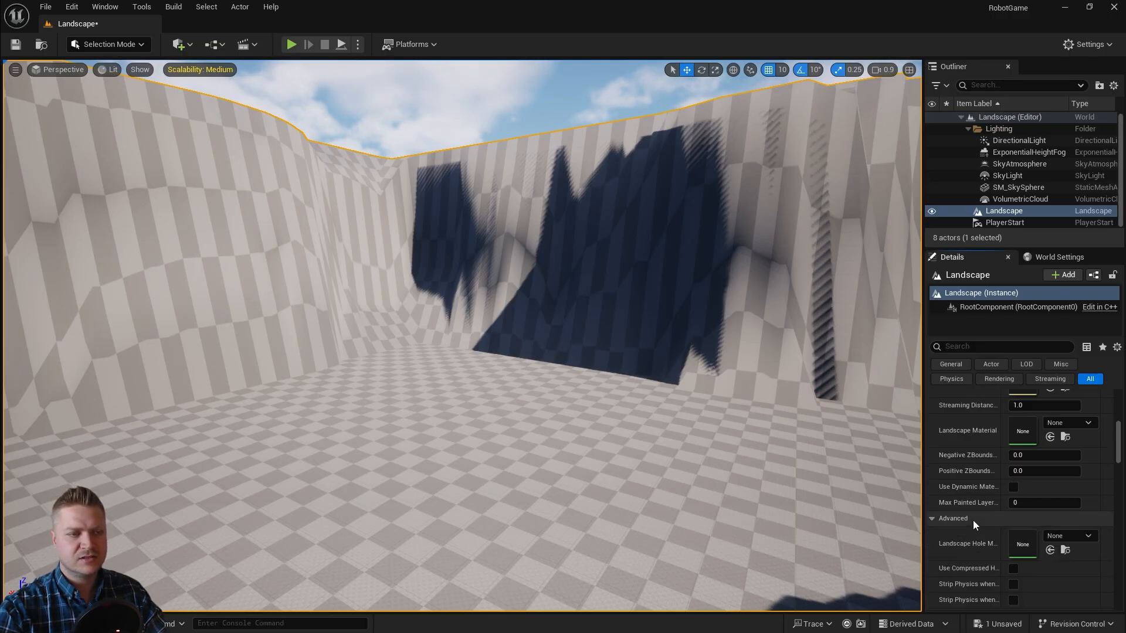
{"action": "scroll", "scroll_direction": "down", "scroll_amount": 3}
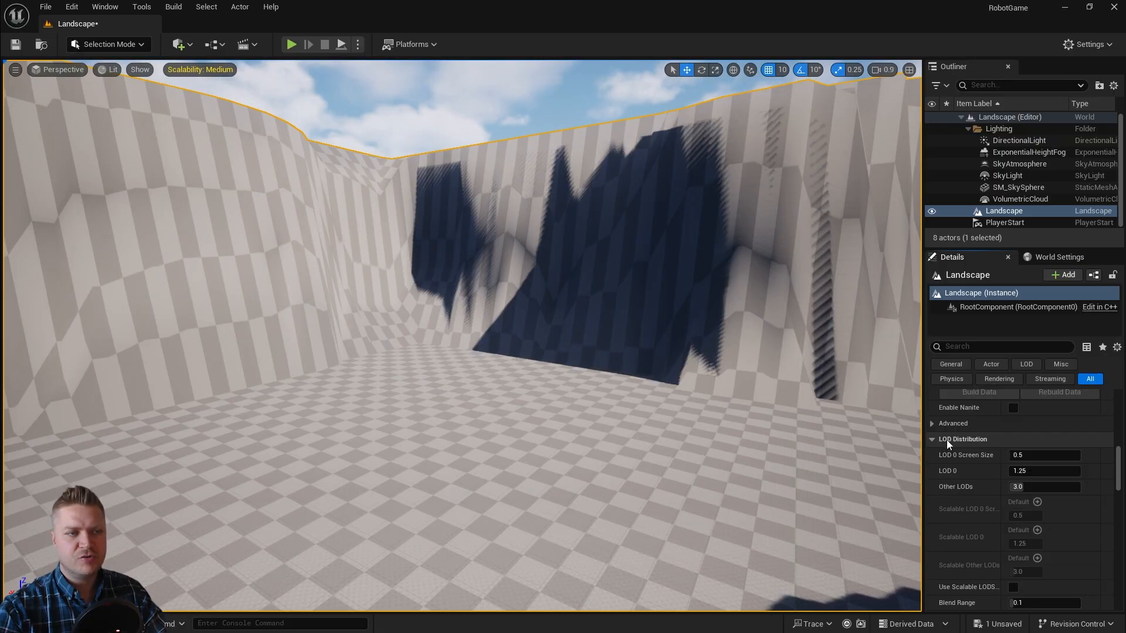
{"action": "mouse_move", "coordinate": [969, 448]}
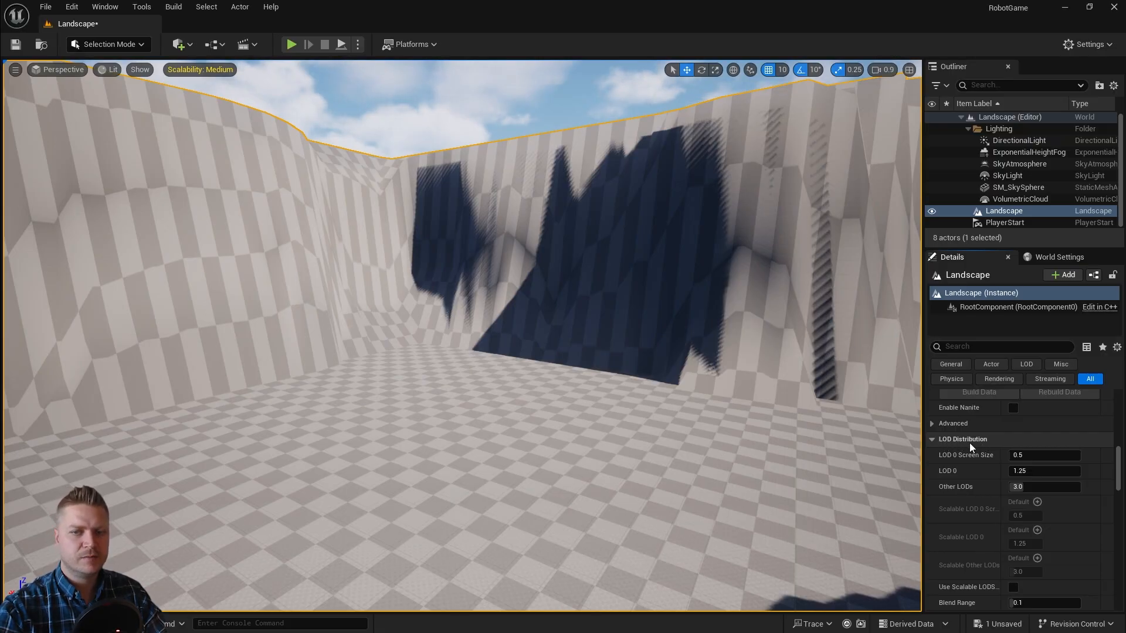
{"action": "mouse_move", "coordinate": [951, 460]}
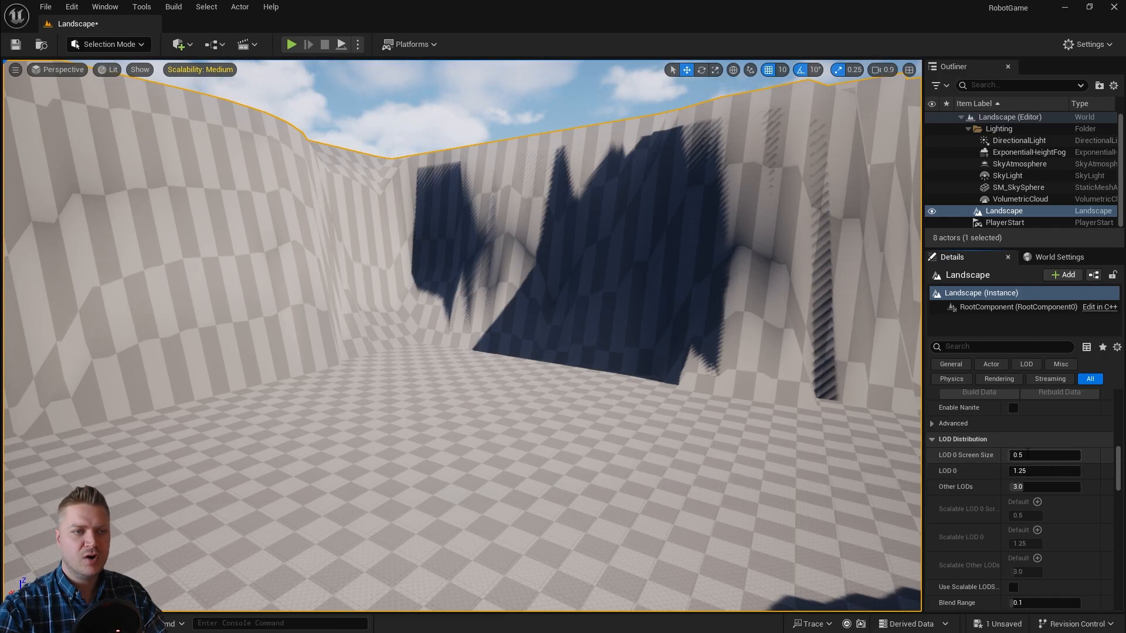
- Set the Landscape's LOD 0 Screen Size to 0.15 and start a play session
{"action": "left_click", "coordinate": [1045, 454]}
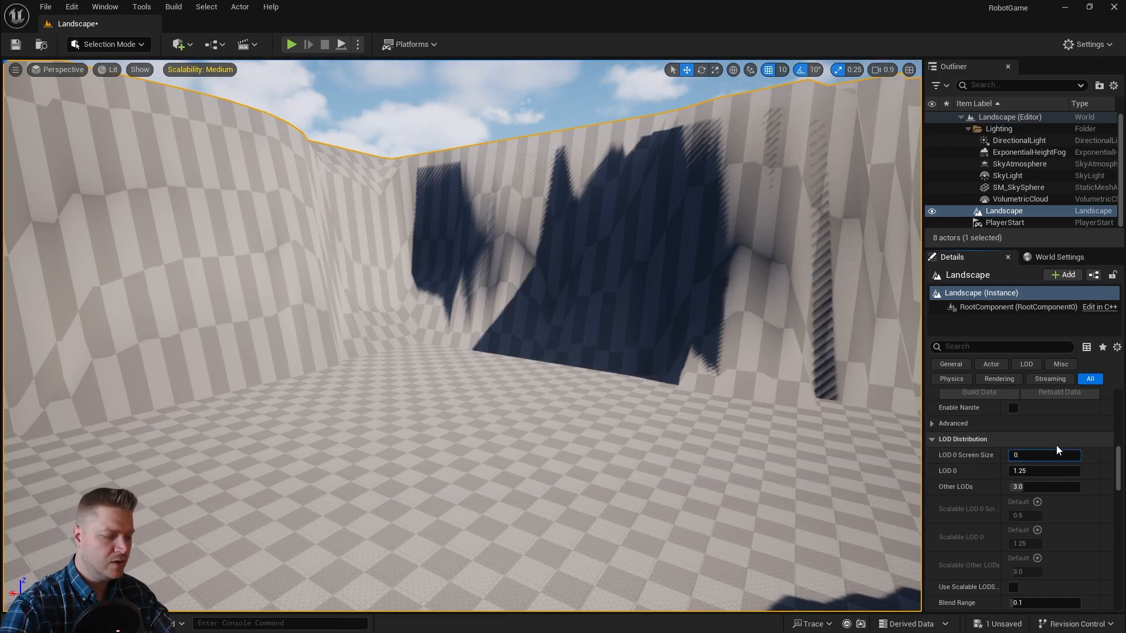
{"action": "type", "text": "0.15"}
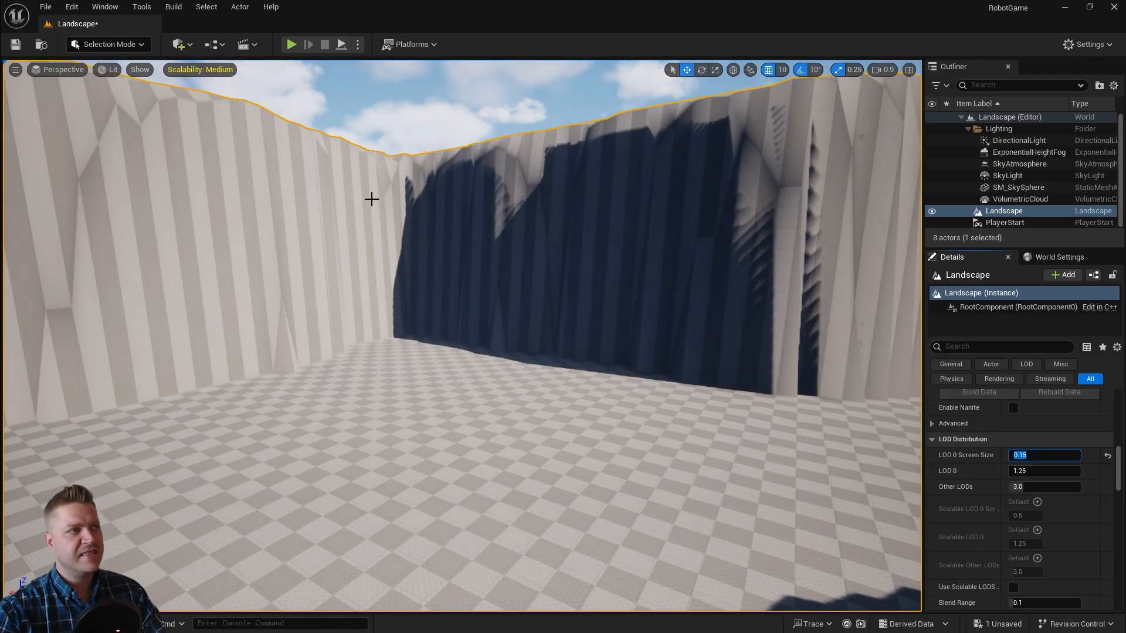
{"action": "left_click", "coordinate": [291, 45]}
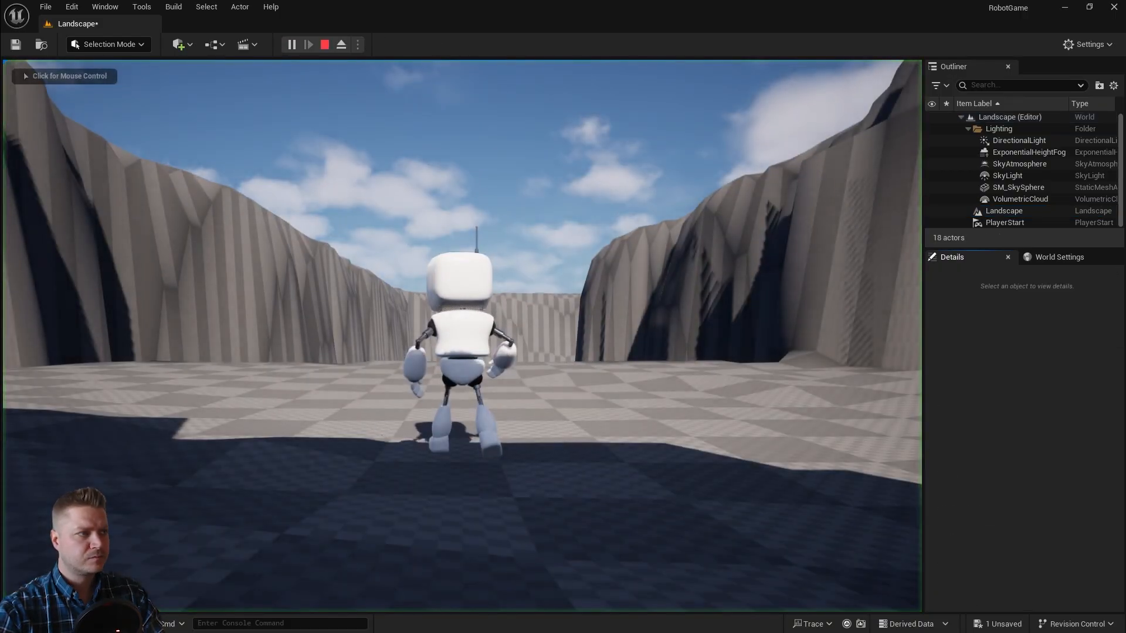
- Take control of the robot in the canyon, then stop the play test
{"action": "left_click", "coordinate": [308, 43]}
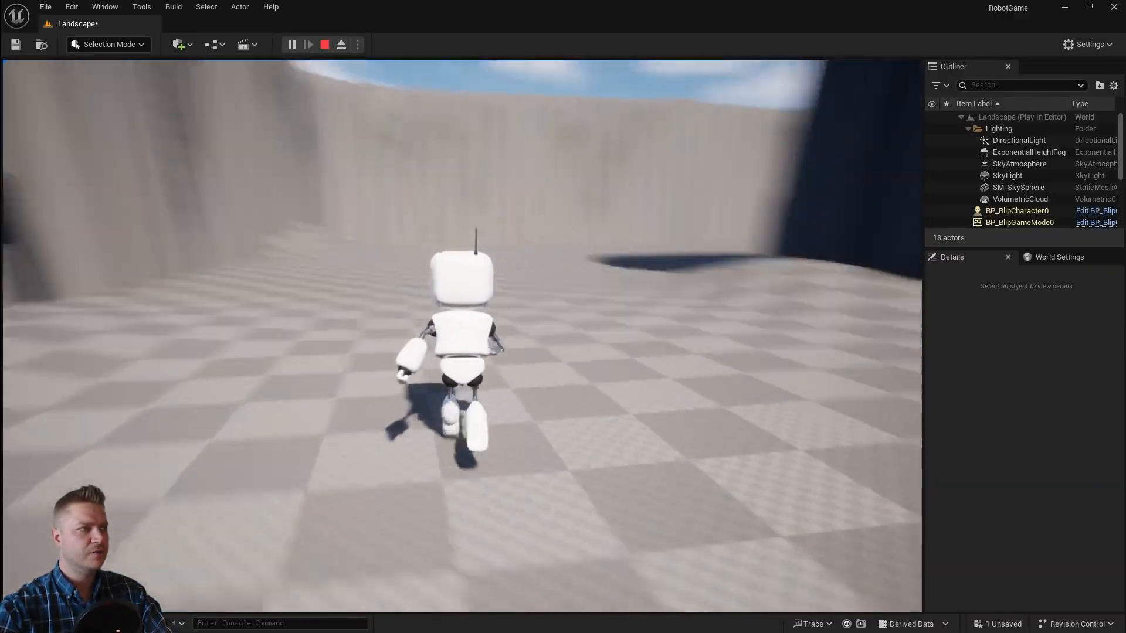
{"action": "left_click", "coordinate": [324, 44]}
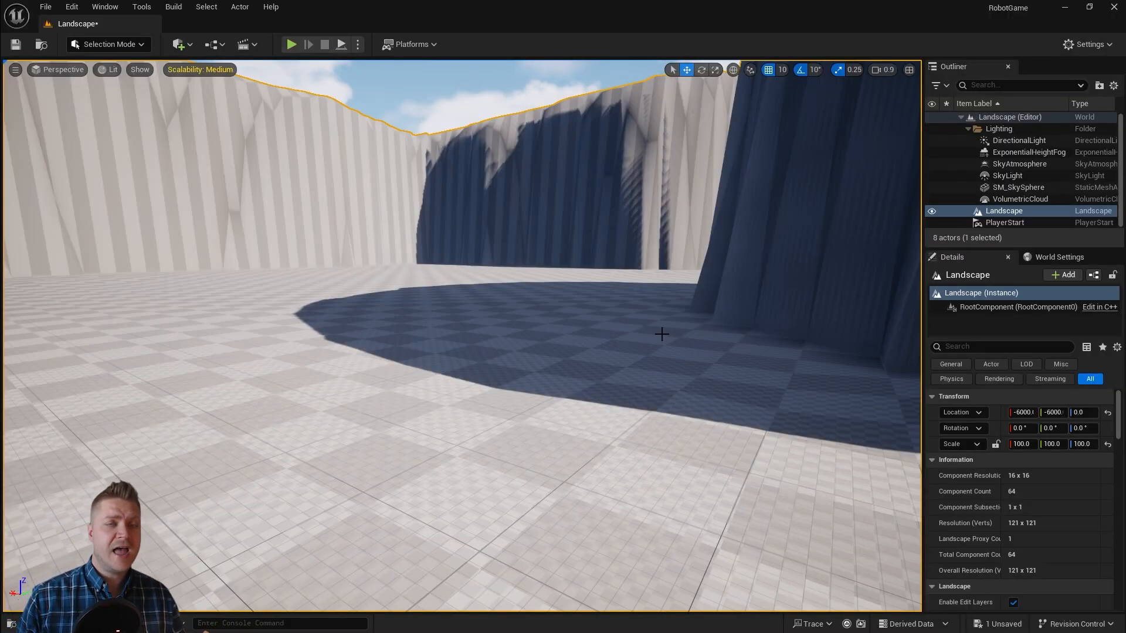